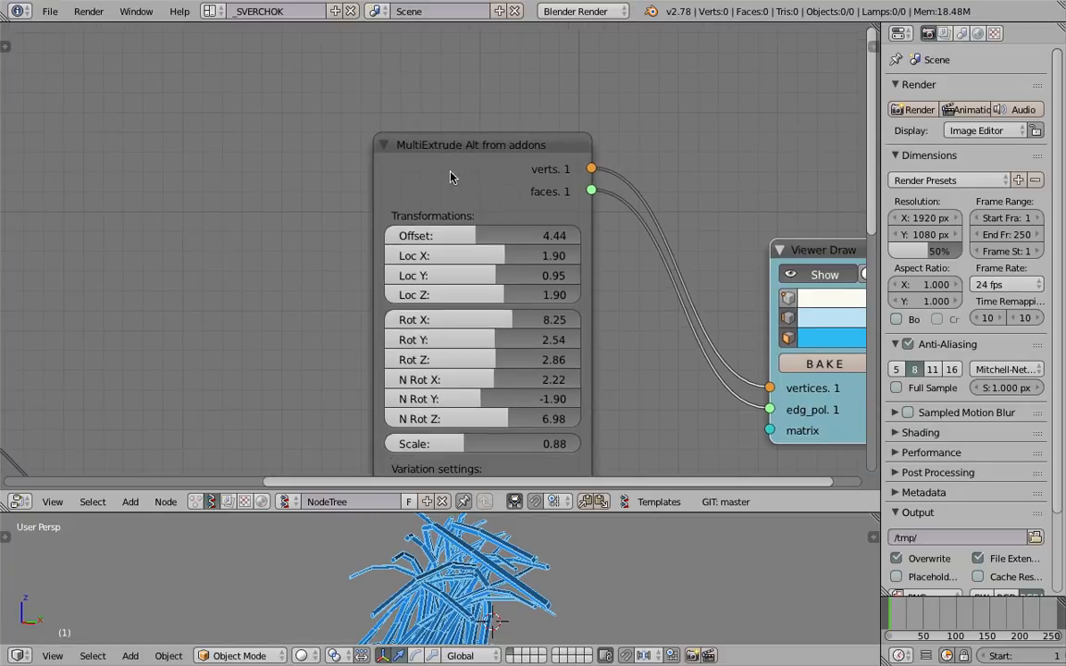
mouse_move(448, 115)
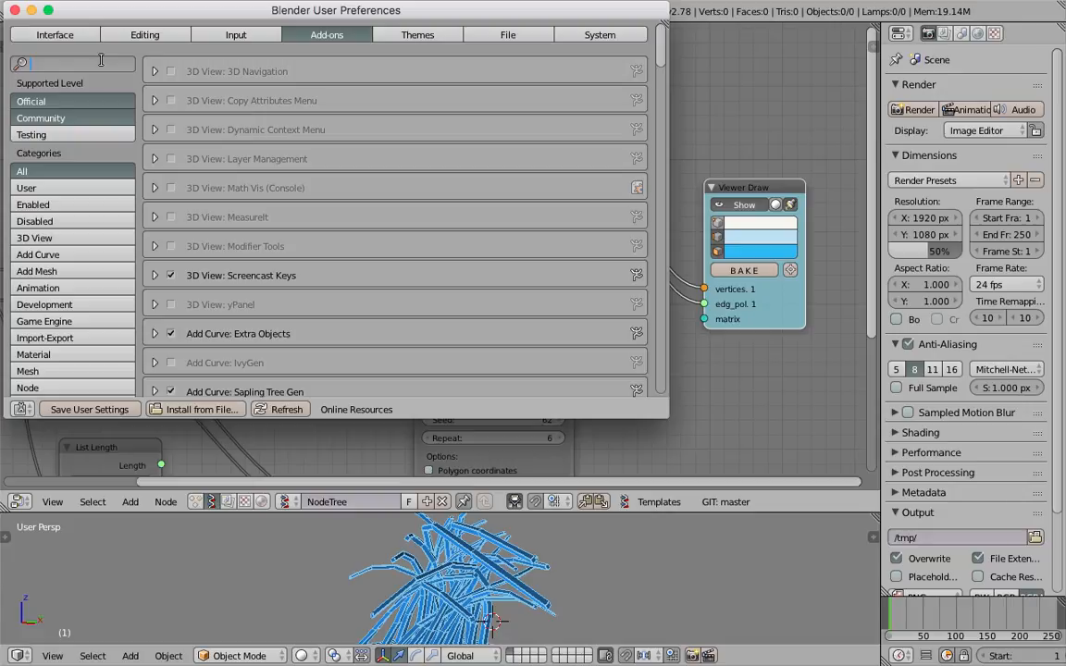
Step: Search the installed add-ons for 'extru' to find the extrude add-on
type("extru")
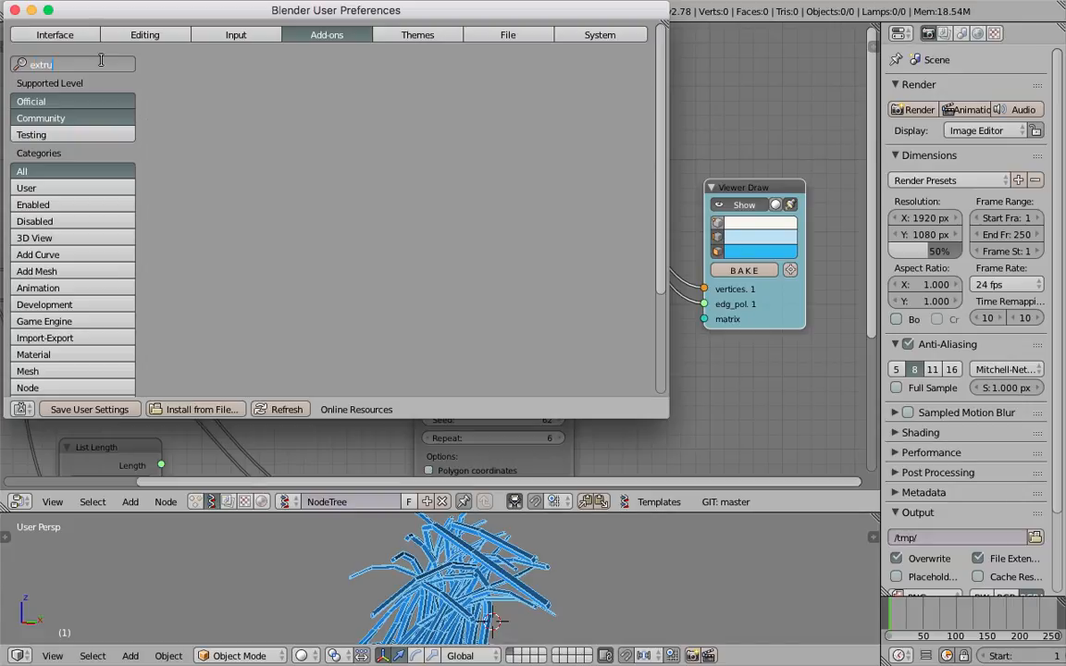
key("BackSpace")
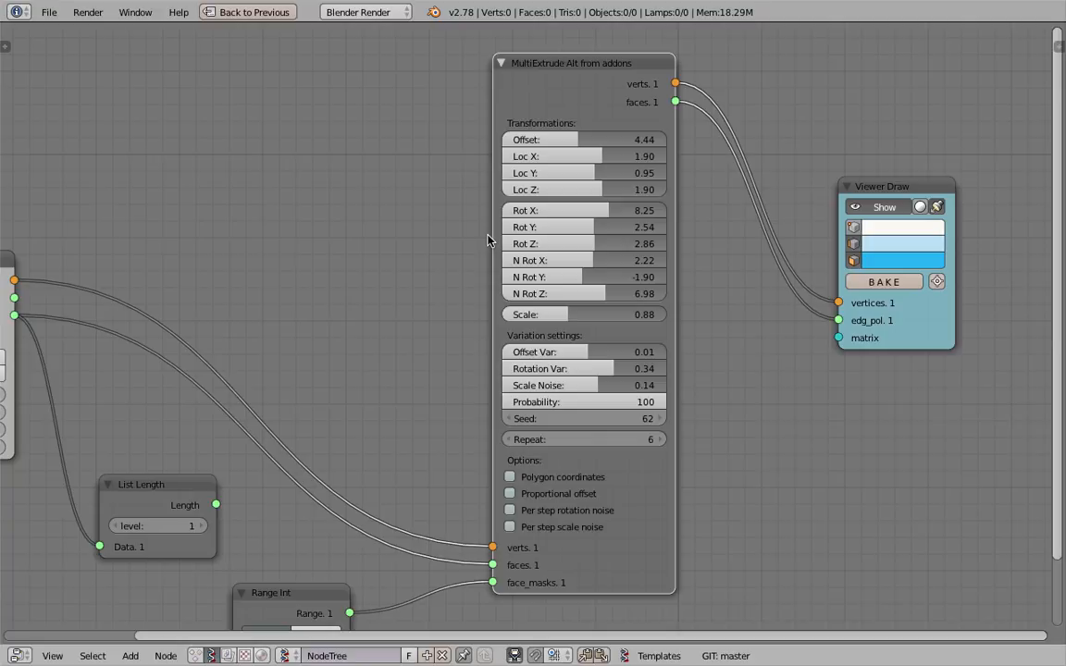
mouse_move(477, 234)
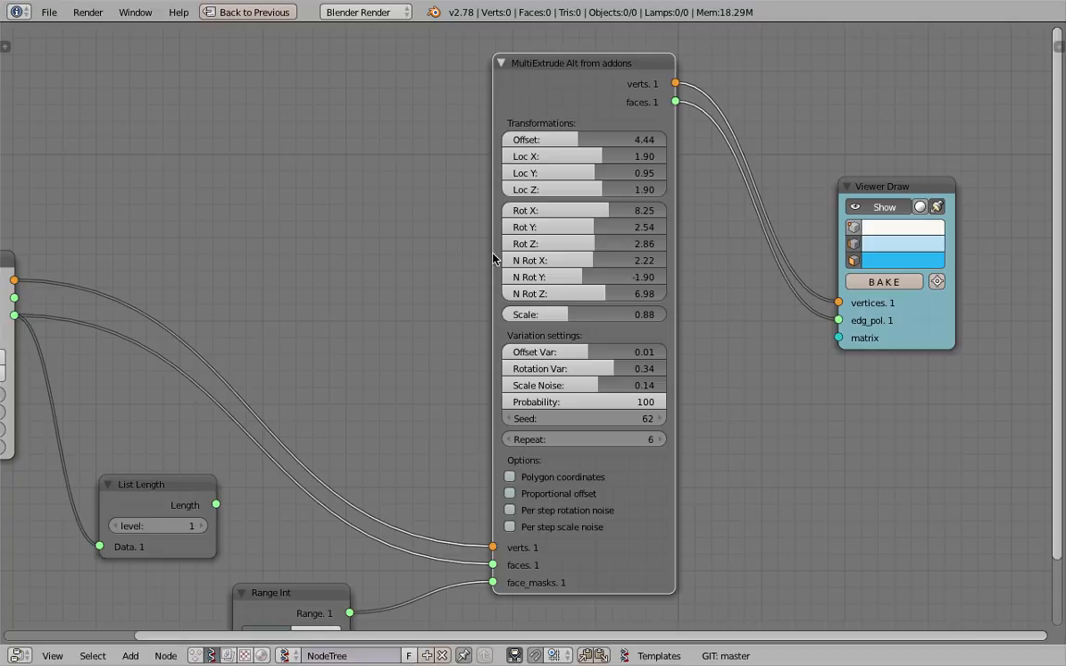
mouse_move(860, 185)
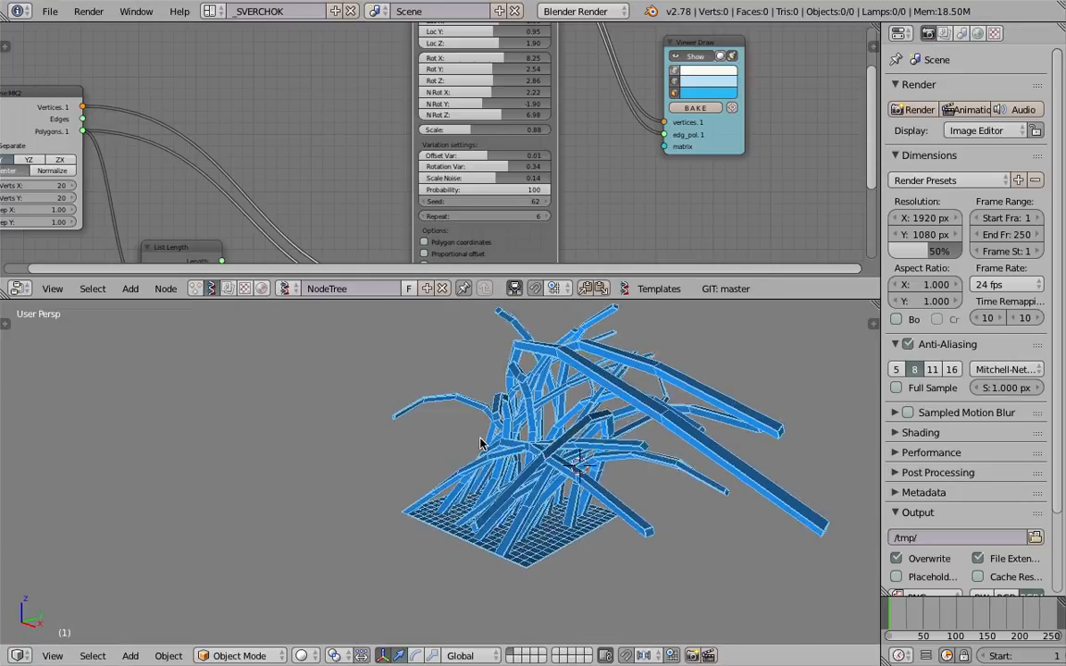
Step: Orbit the viewport to inspect the tentacle mesh from another side
left_click_drag(481, 444, 533, 459)
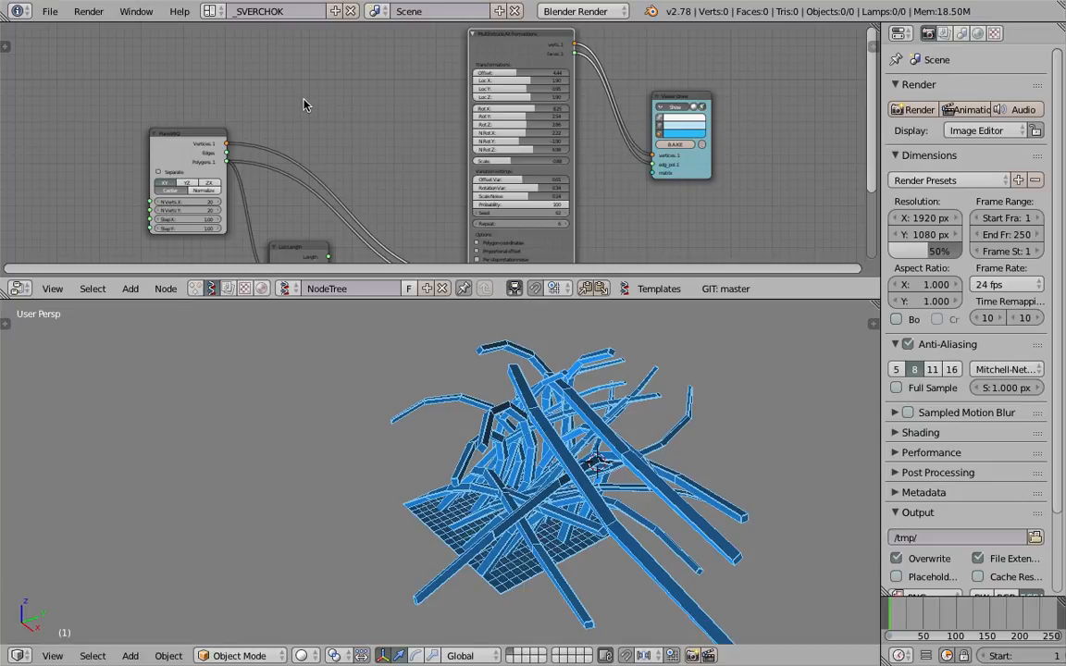
Step: Reload the default start-up scene, confirming the reset
left_click(50, 11)
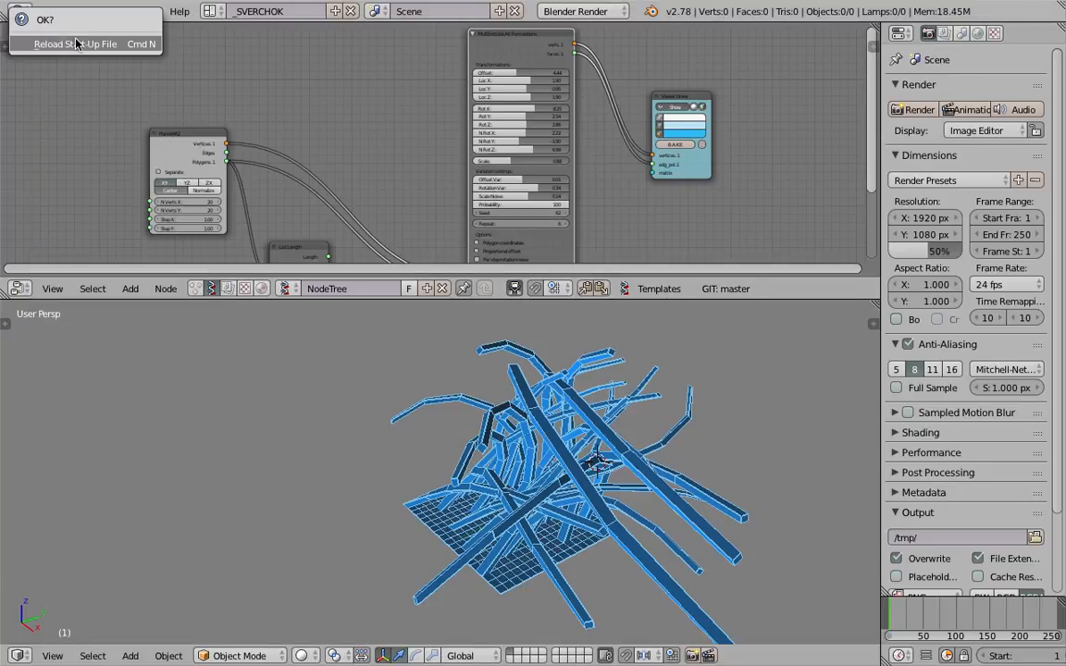
left_click(74, 44)
type("pla")
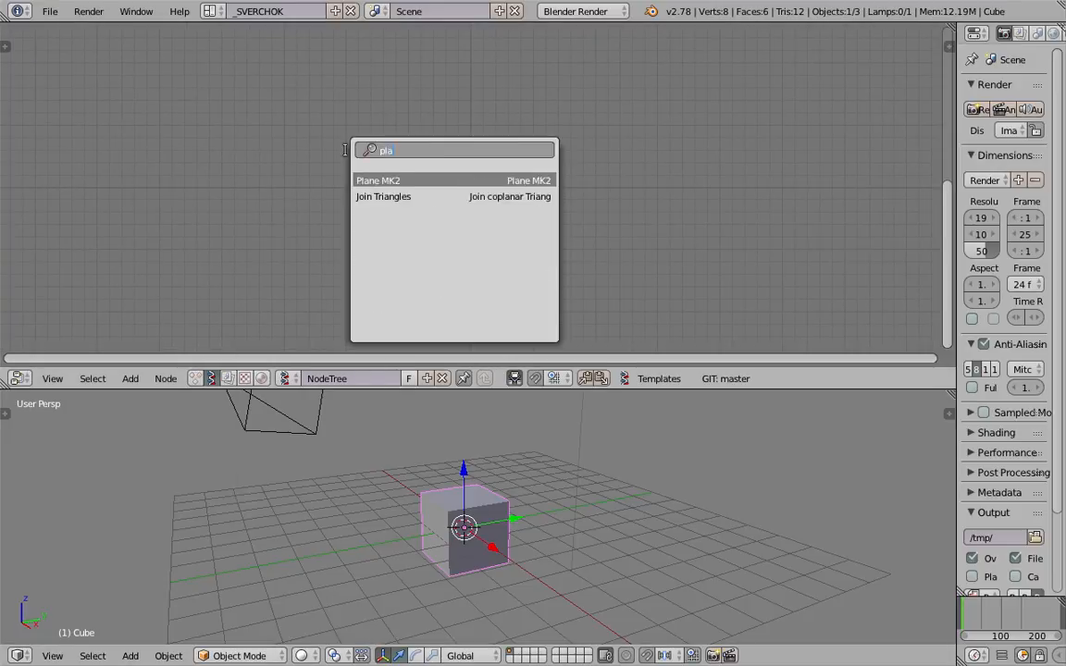
Step: Add a Plane MK2 node and a MultiExtrude node found by searching 'extru'
left_click(377, 181)
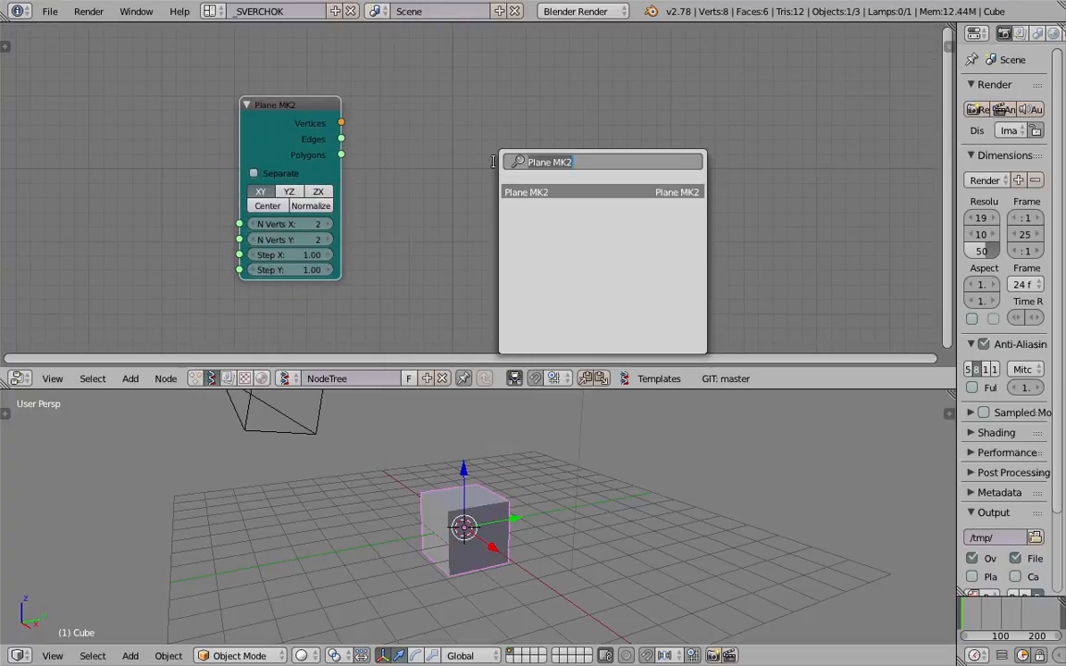
type("extru")
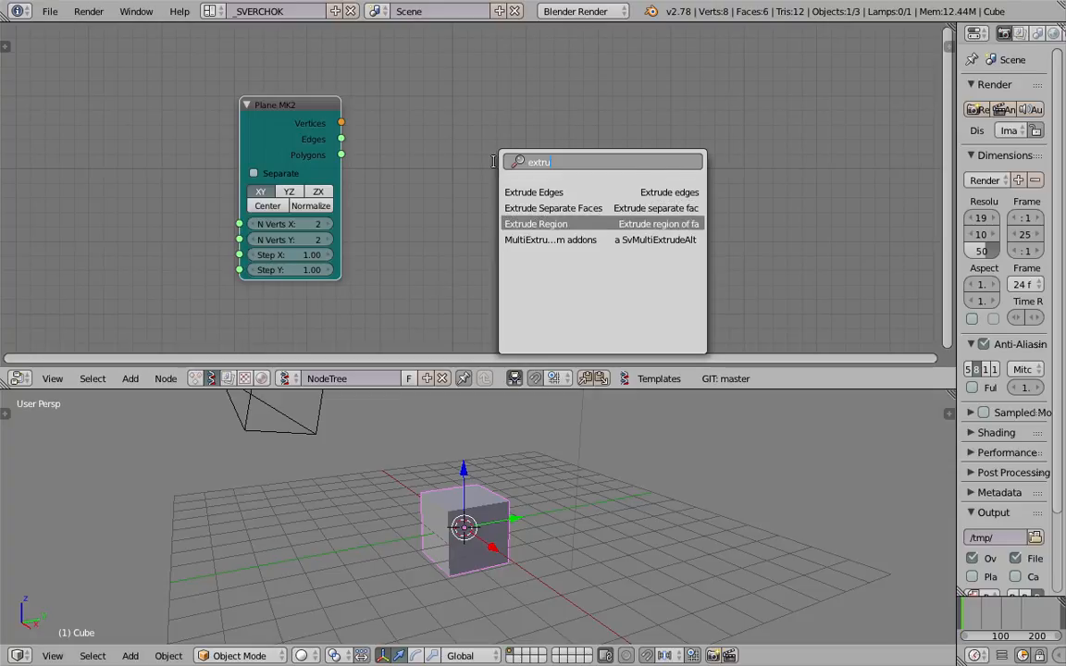
left_click(550, 241)
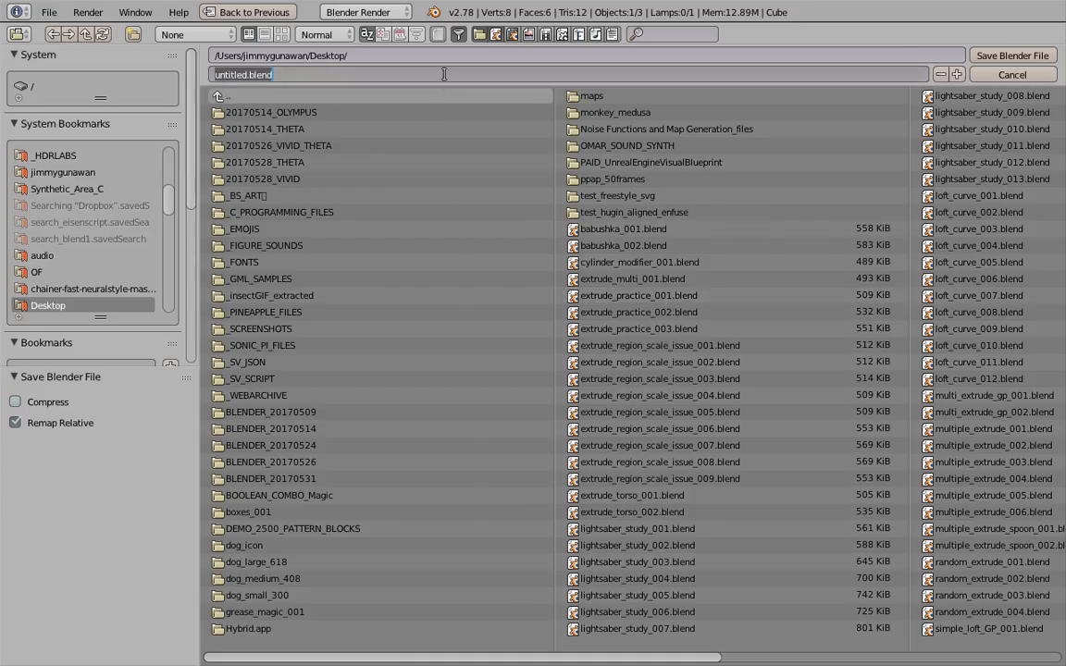
Step: Save the scene to the Desktop as sv_giantMultiExtrude_001.blend
type("sv_giantMultiExtrude_001")
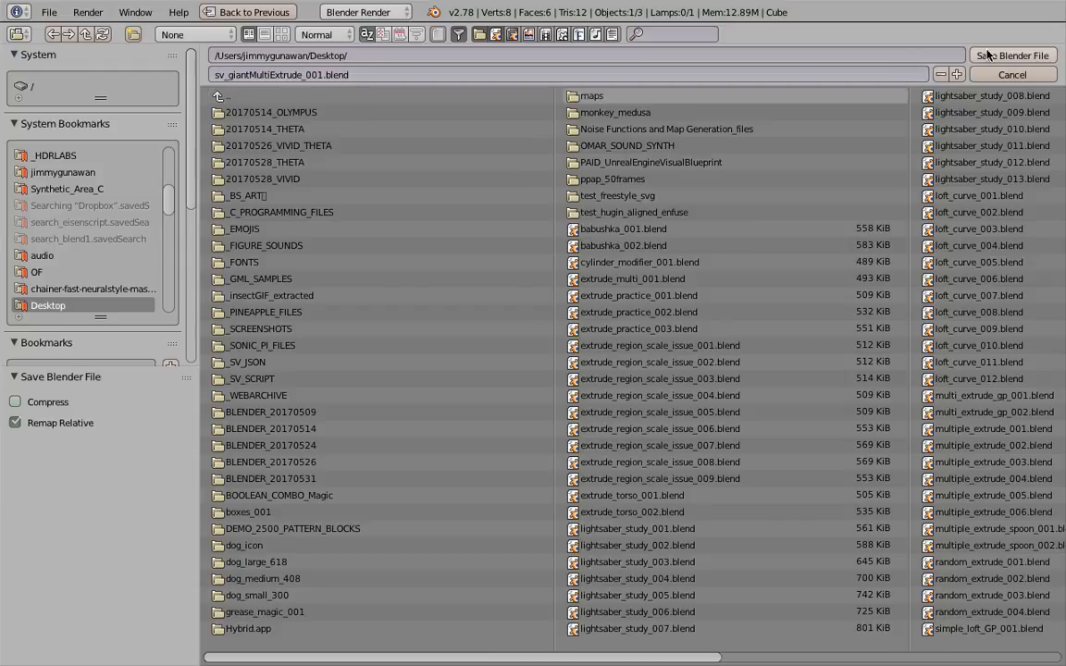
left_click(1012, 56)
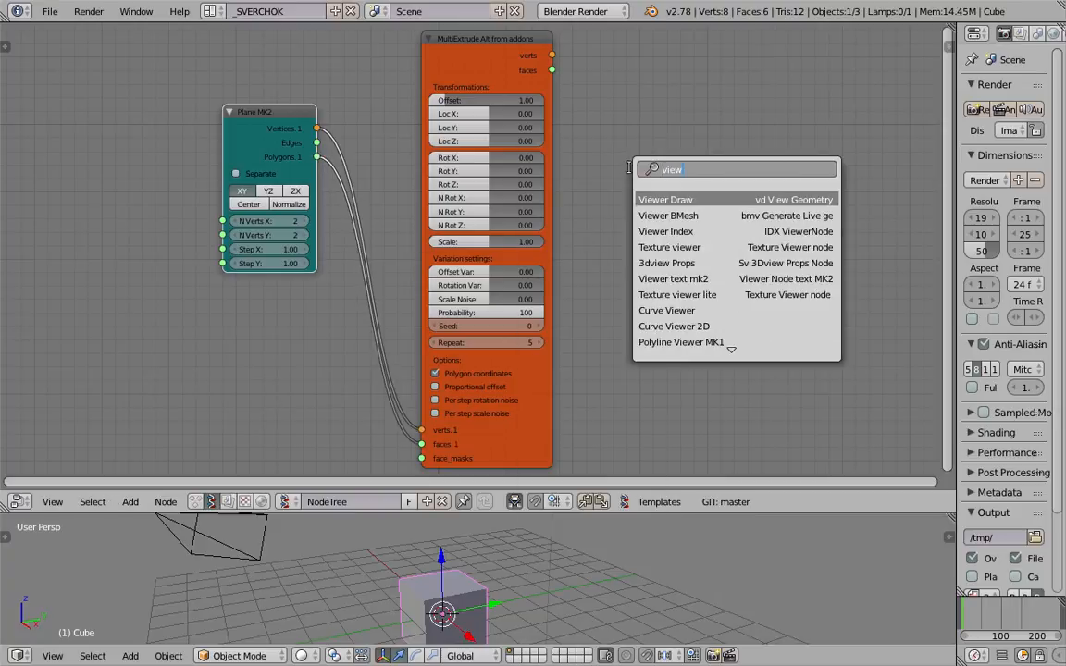
Step: Add a Viewer Draw node showing the MultiExtrude output
left_click(667, 200)
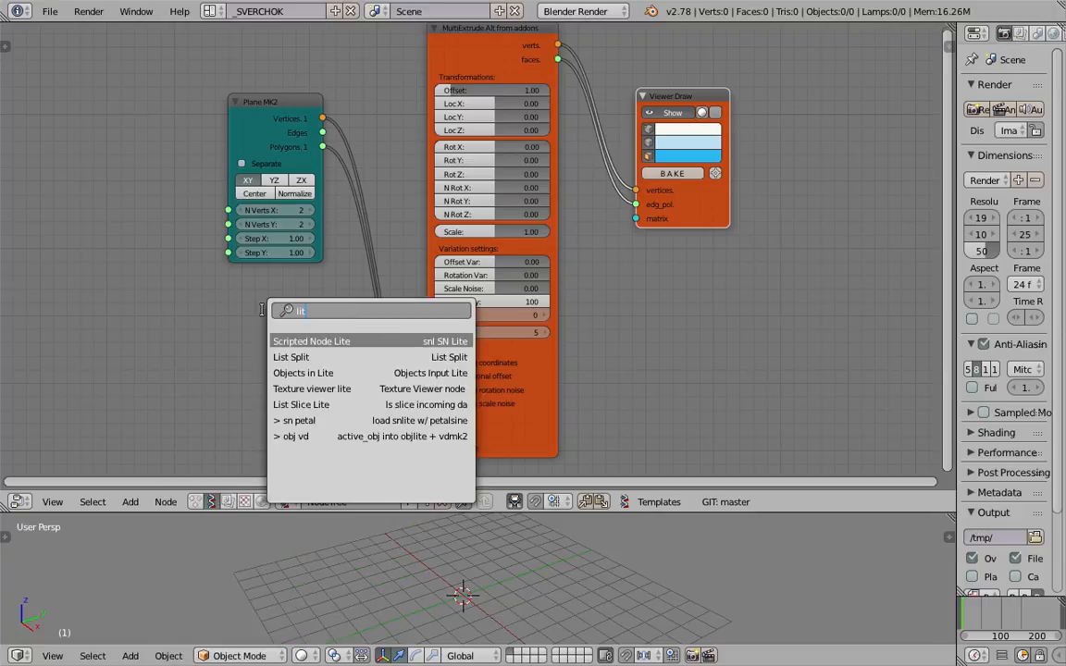
Step: Add a List Input node set to Int with a second value in its list
type("list i")
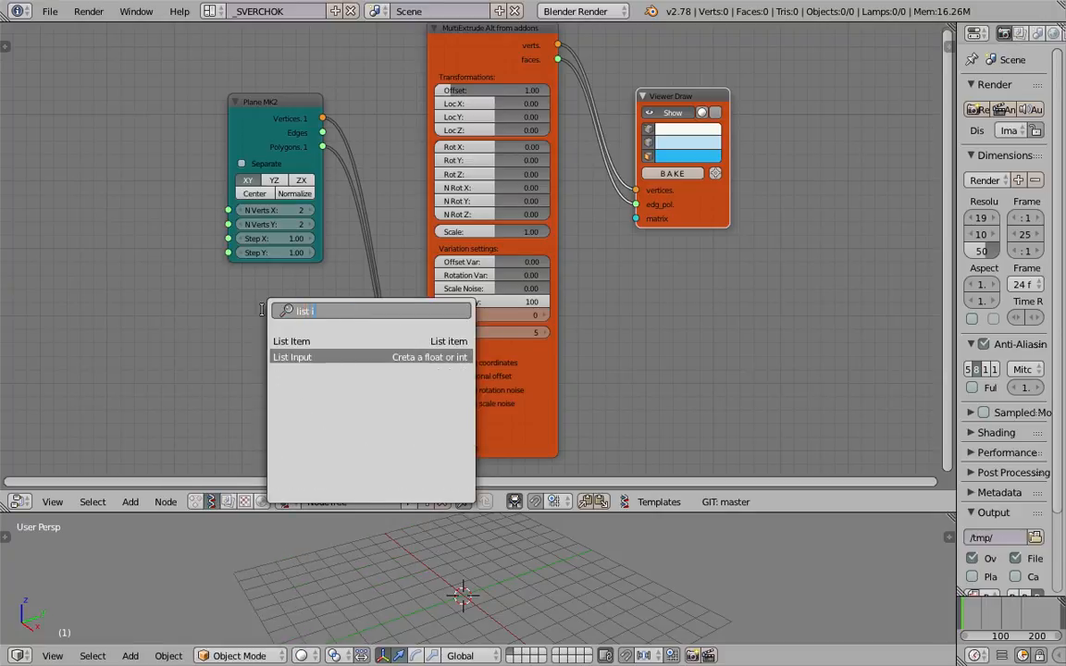
left_click(292, 357)
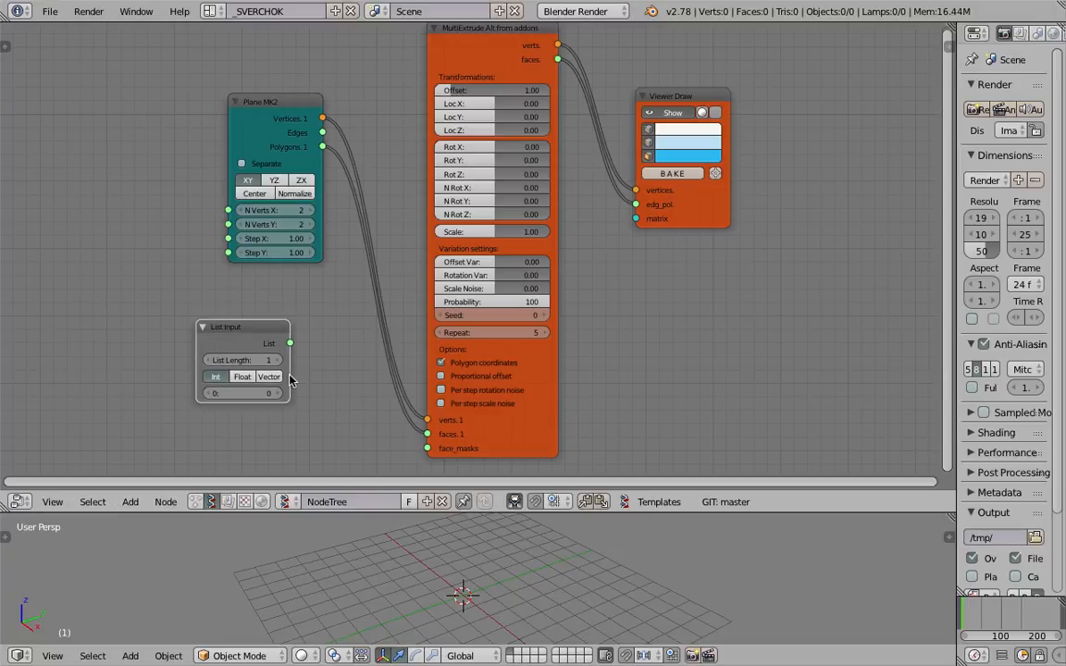
left_click(278, 359)
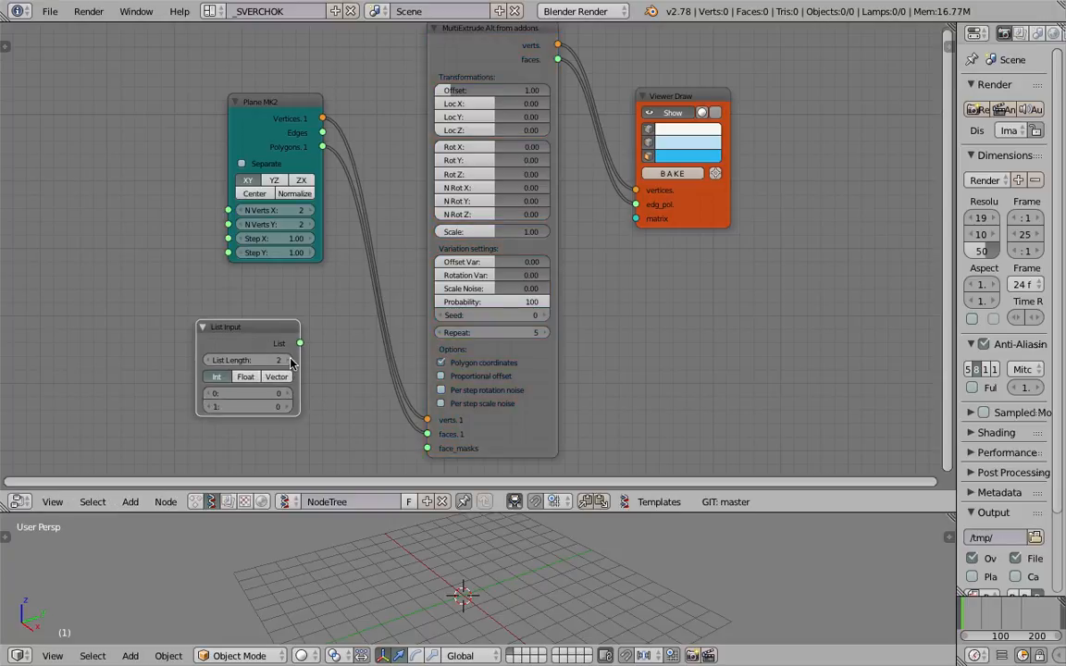
left_click(248, 359)
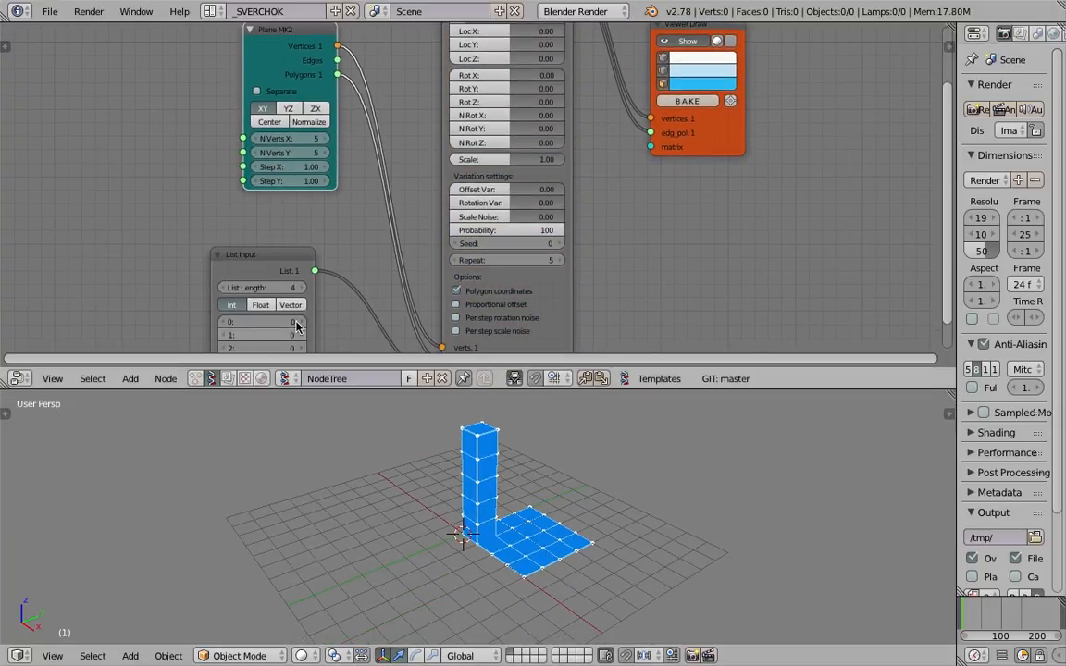
Step: Enter another face index in the List Input feeding MultiExtrude's face_masks
scroll("down", 3)
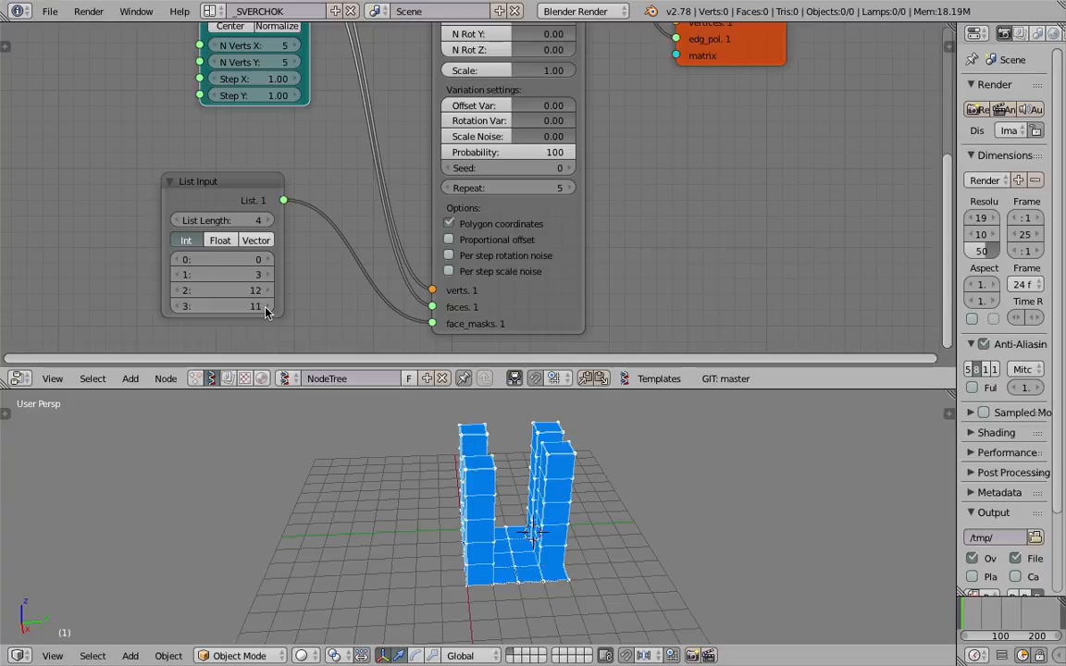
left_click(255, 304)
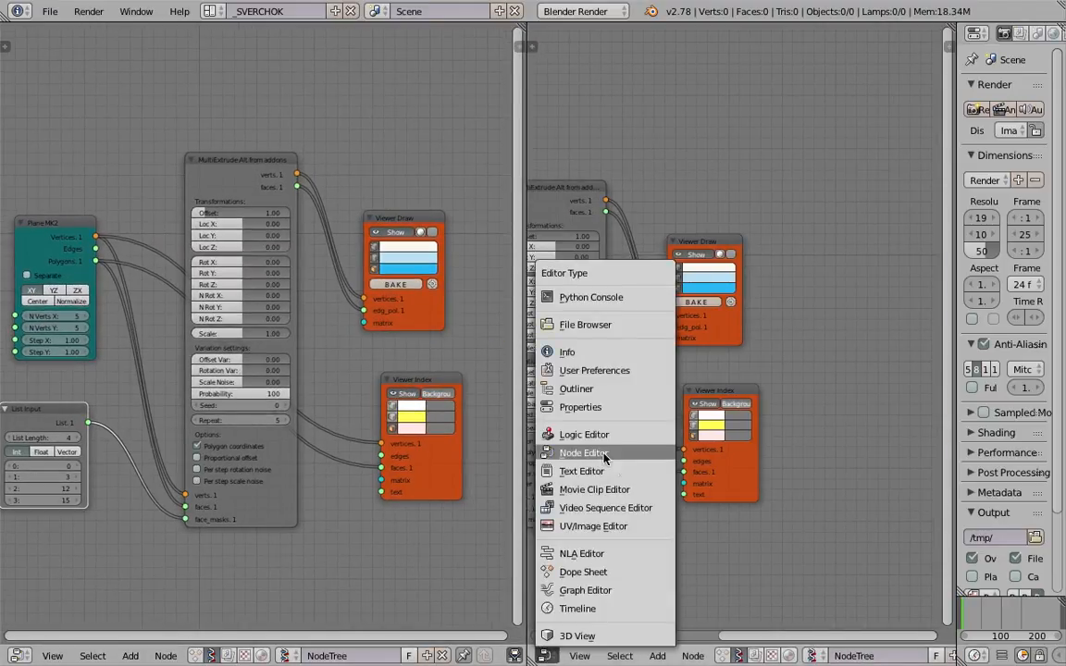
Step: Change the right-hand area's editor type to 3D View
left_click(577, 637)
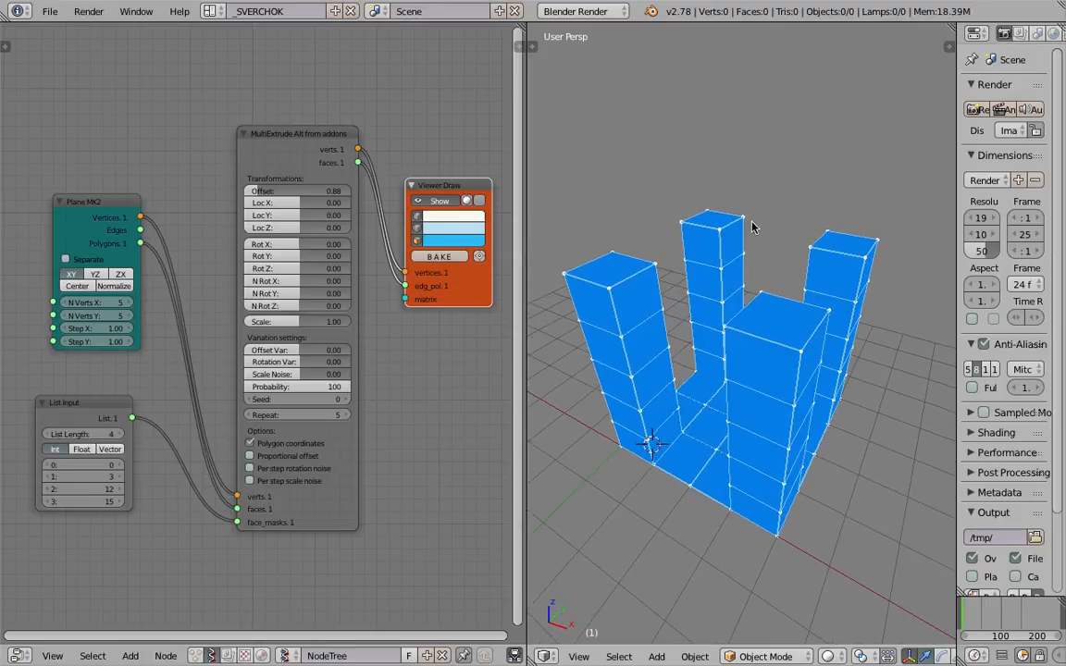
mouse_move(268, 411)
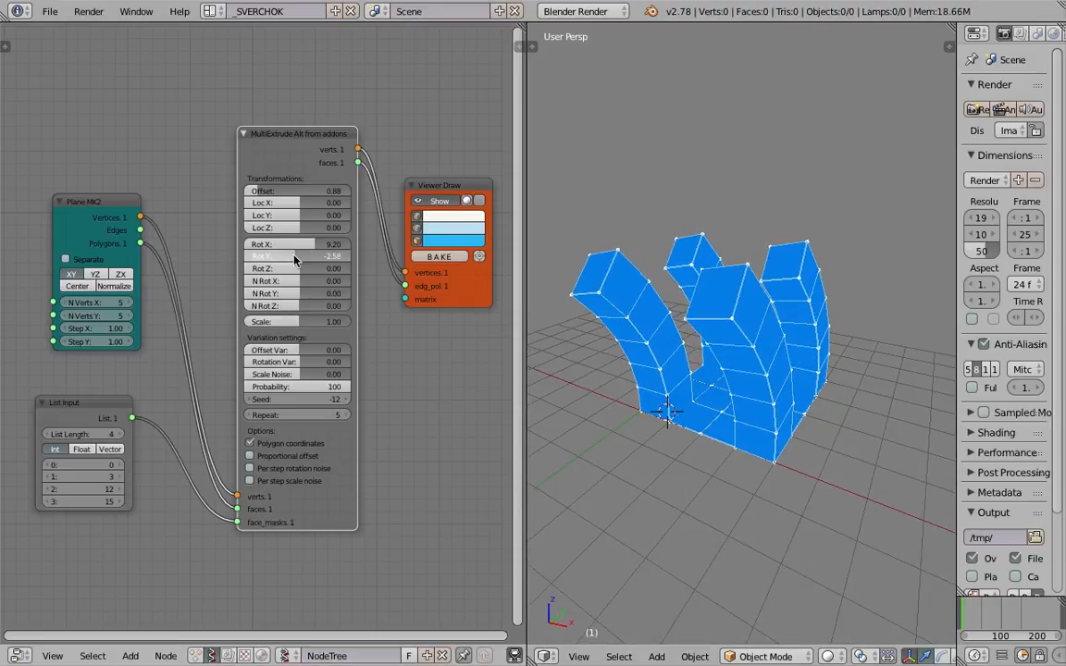
Step: Give MultiExtrude nonzero Rot X and Rot Y so the columns bend and twist
left_click_drag(296, 256, 296, 268)
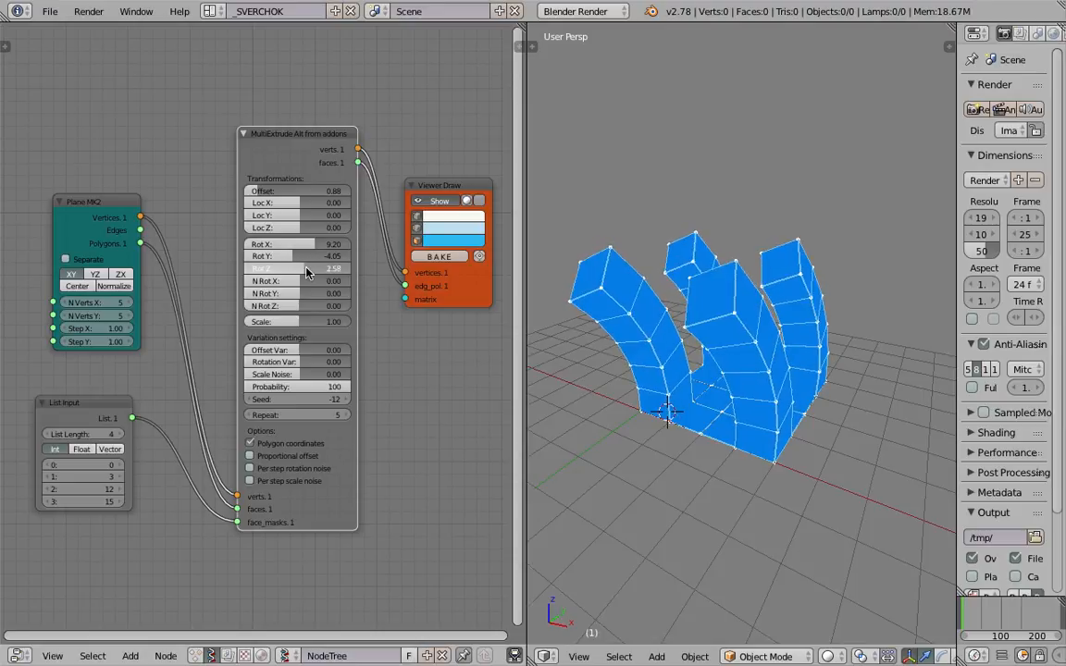
left_click_drag(305, 268, 310, 282)
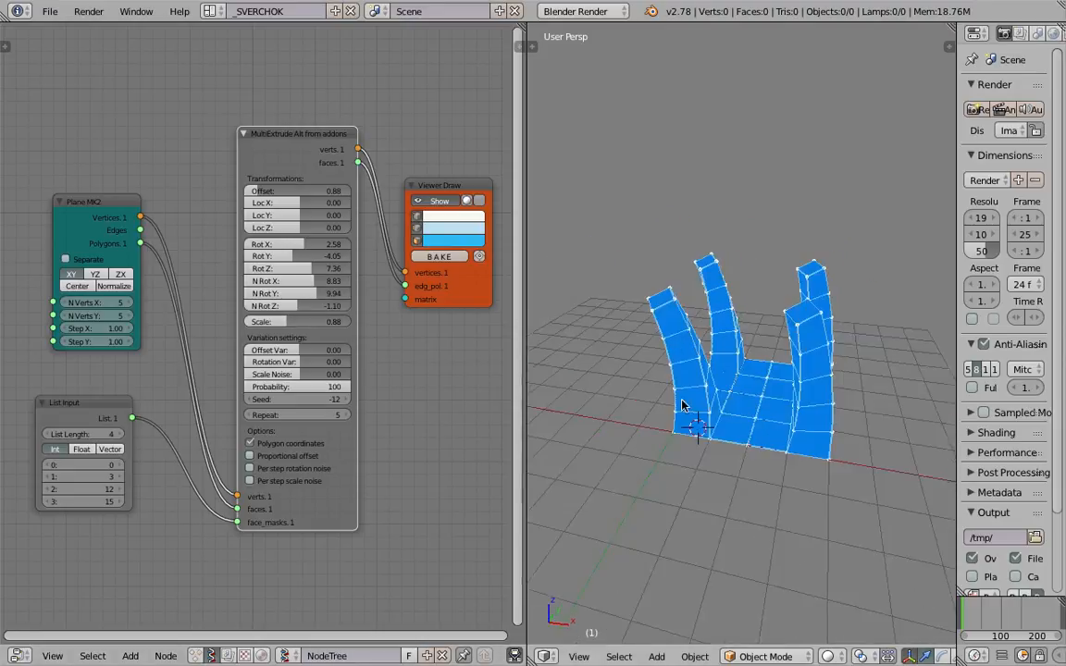
Step: Lower the Scale to taper the columns and raise offset/rotation variation for irregular extrusions
left_click_drag(334, 322, 296, 322)
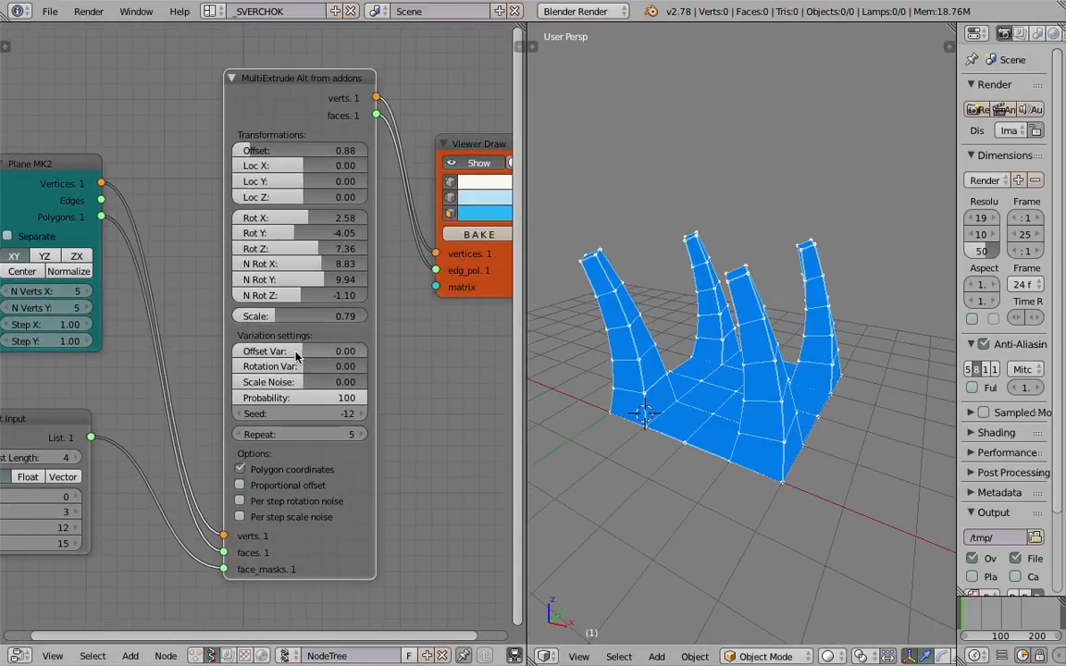
left_click_drag(296, 352, 314, 352)
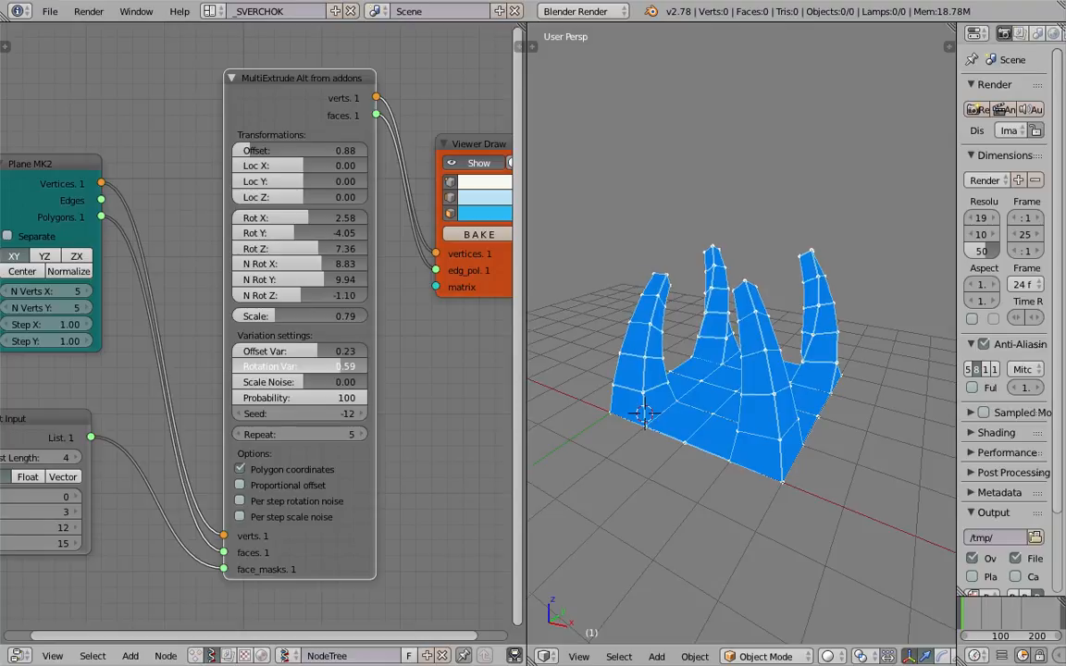
left_click_drag(333, 366, 318, 367)
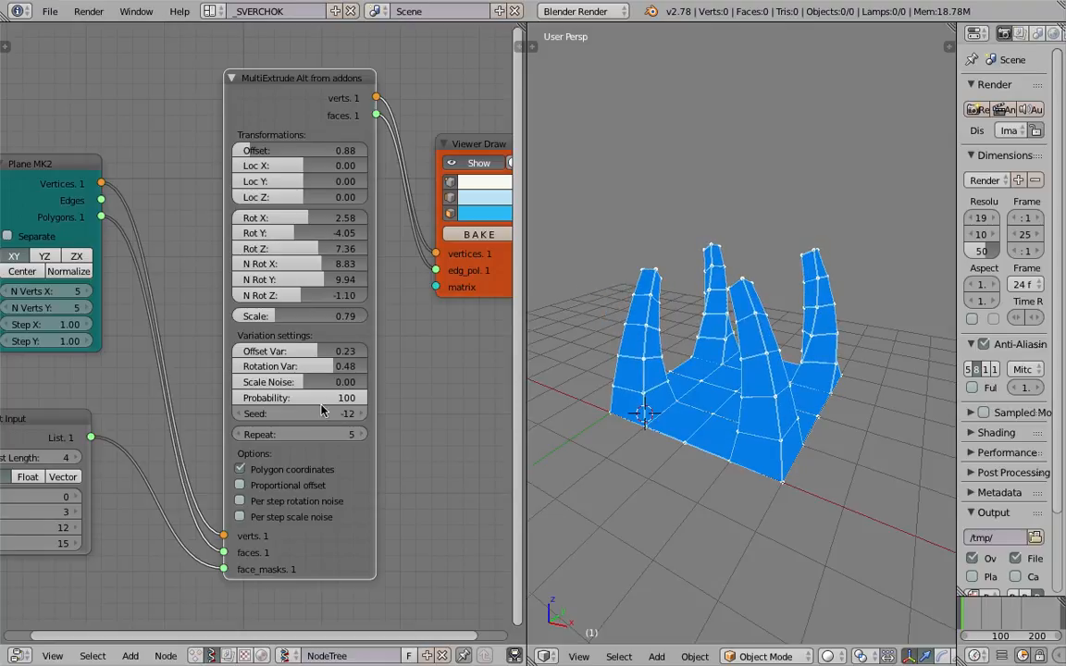
left_click_drag(296, 414, 351, 414)
type("ra")
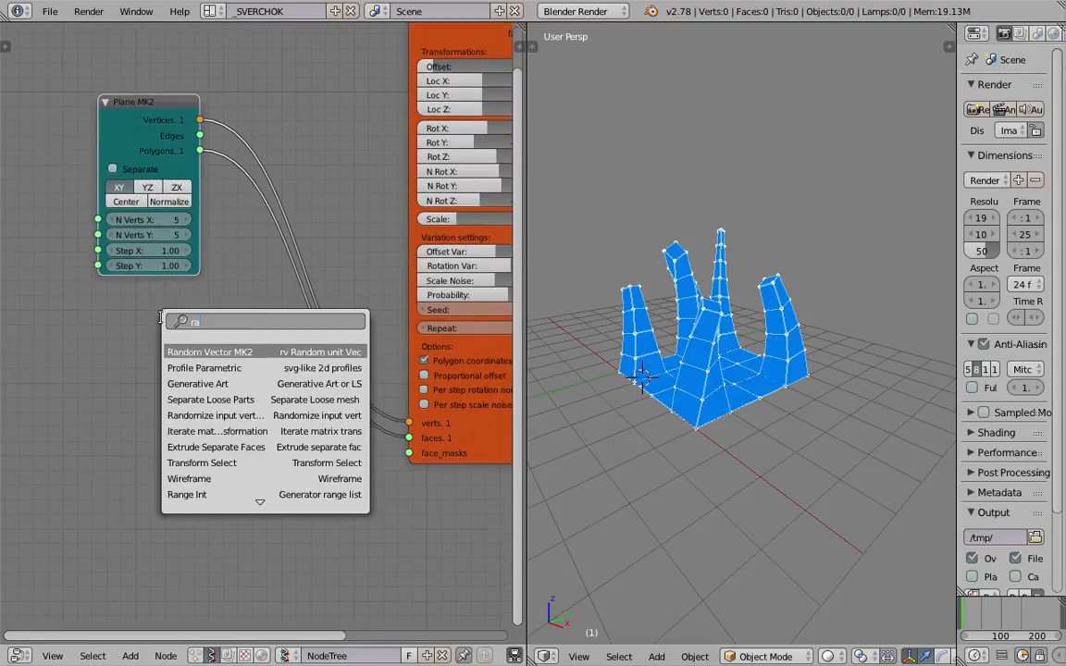
Step: Add the List Length node from the search results for the face-mask chain
left_click(187, 494)
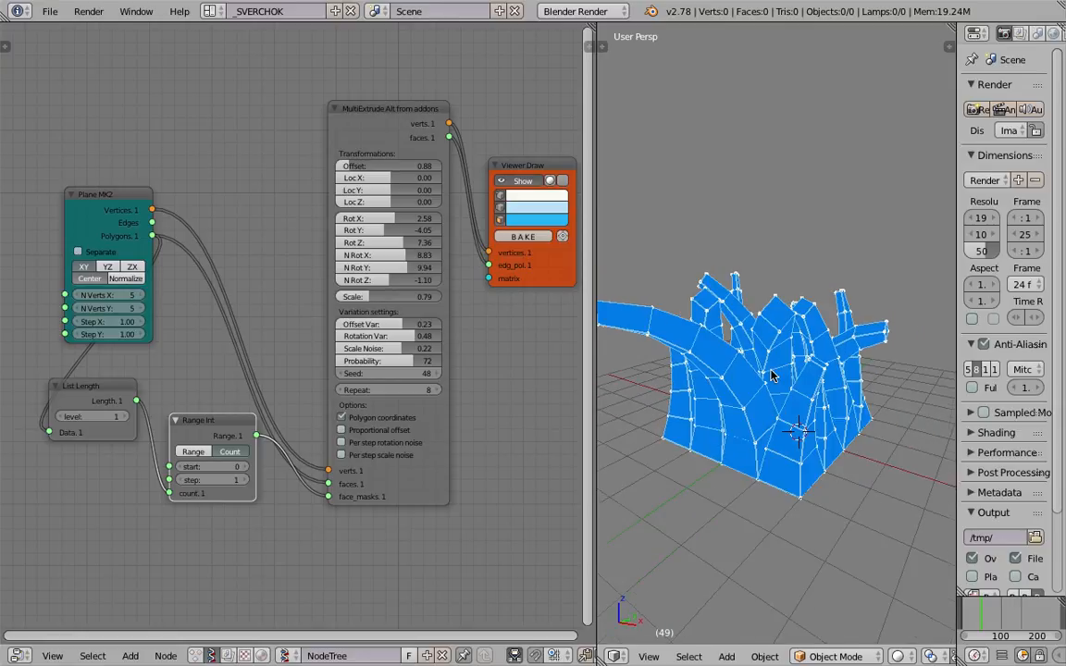
Step: Raise Plane MK2 Step X and its vertex counts for a much denser base grid
left_click_drag(102, 322, 120, 322)
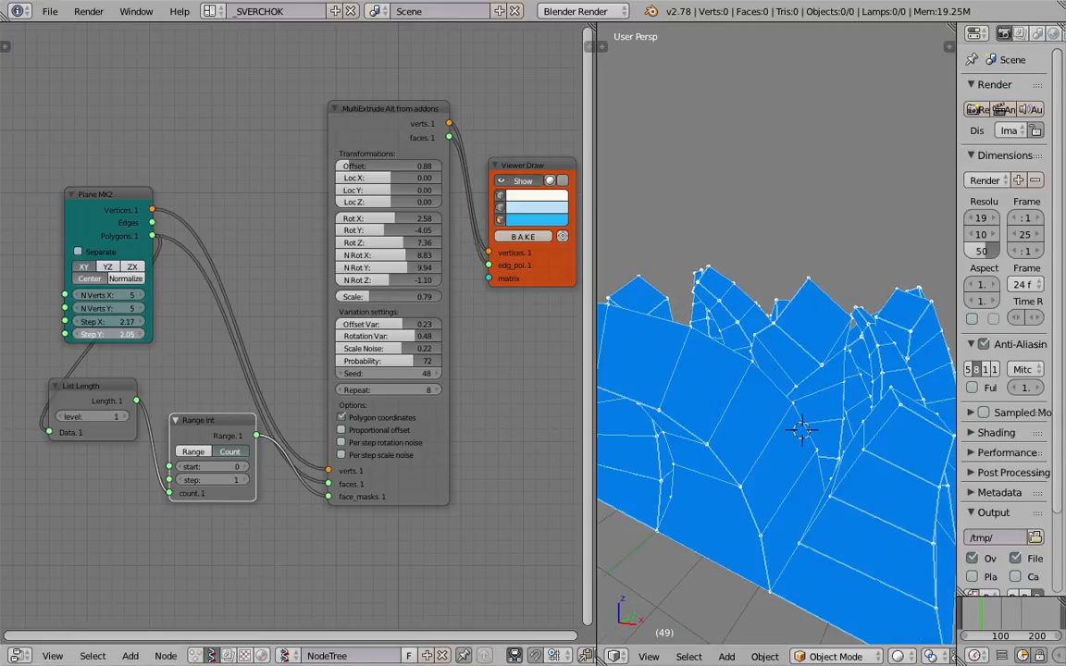
left_click(107, 334)
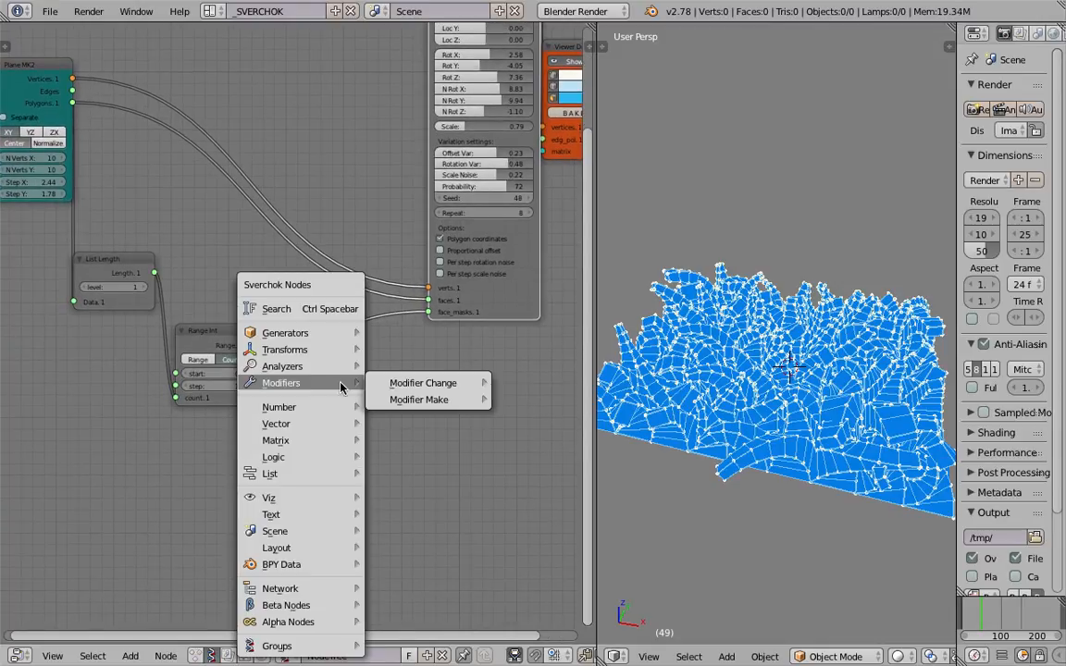
Step: Add a Random Num Gen node and feed it into MultiExtrude for random extrusions
type("random n")
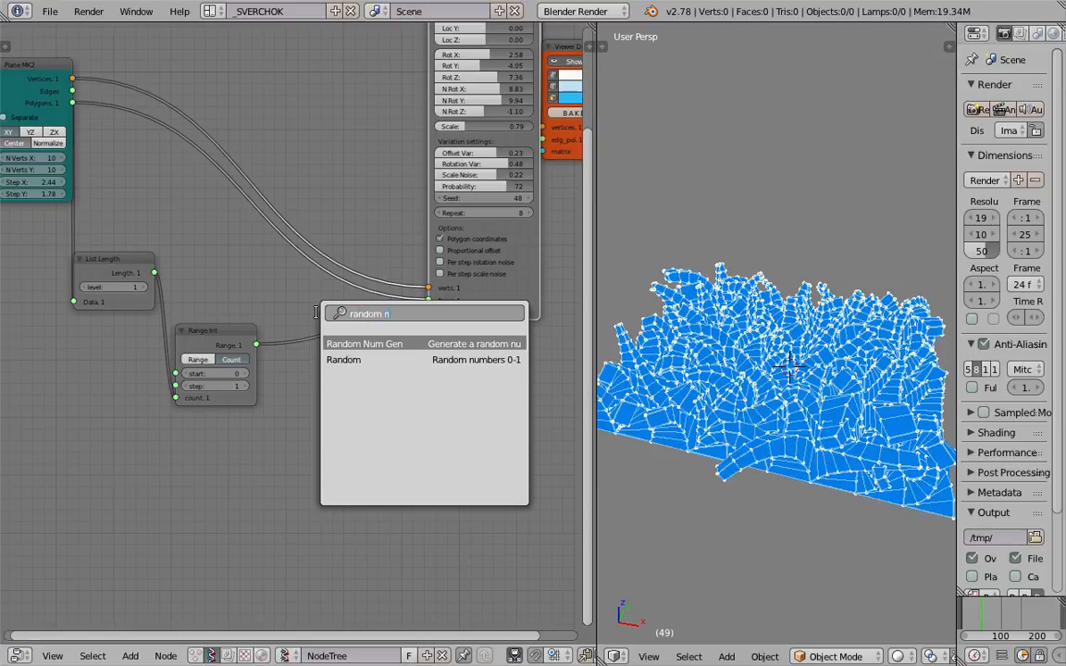
left_click(363, 343)
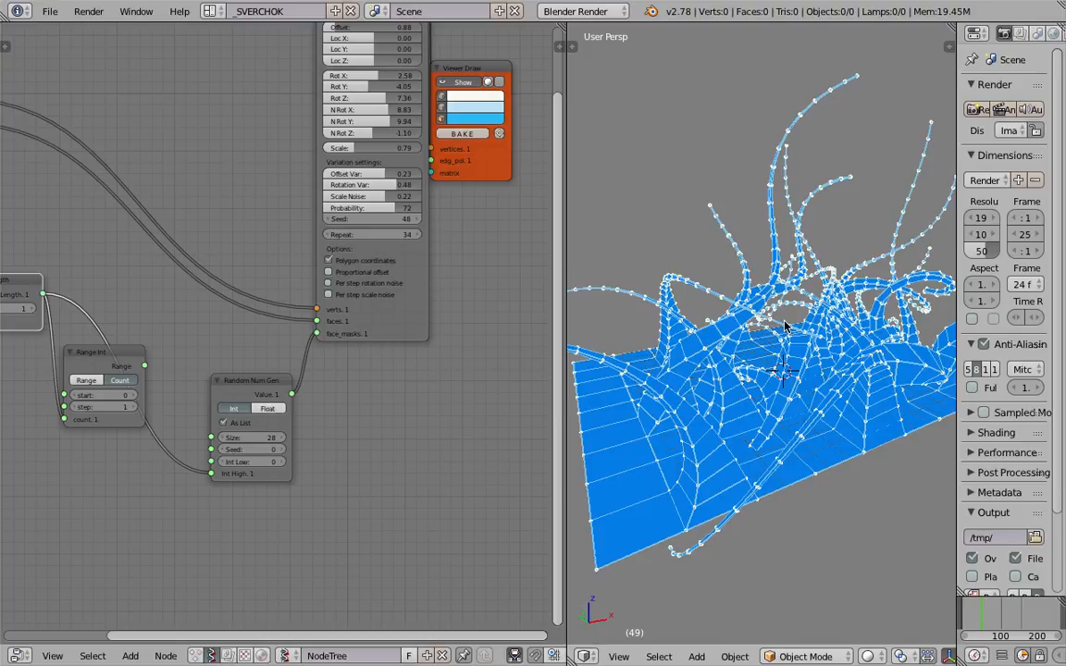
Step: Save, zero the normal rotation X, set Rotation Var to 0.28 and pick a new seed
key("ctrl+s")
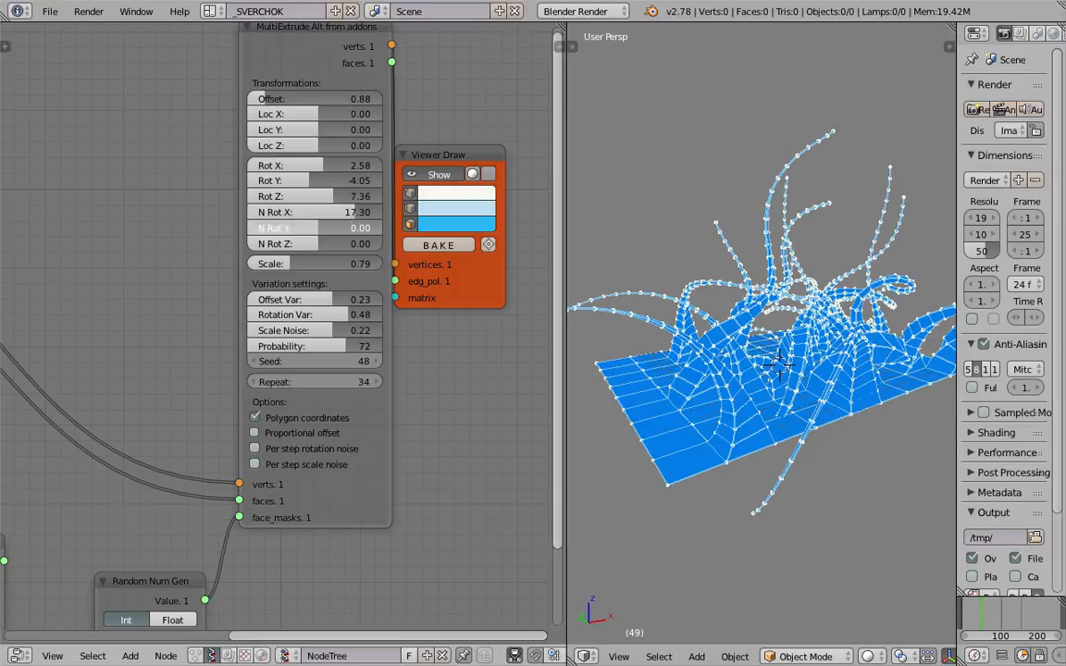
left_click(315, 165)
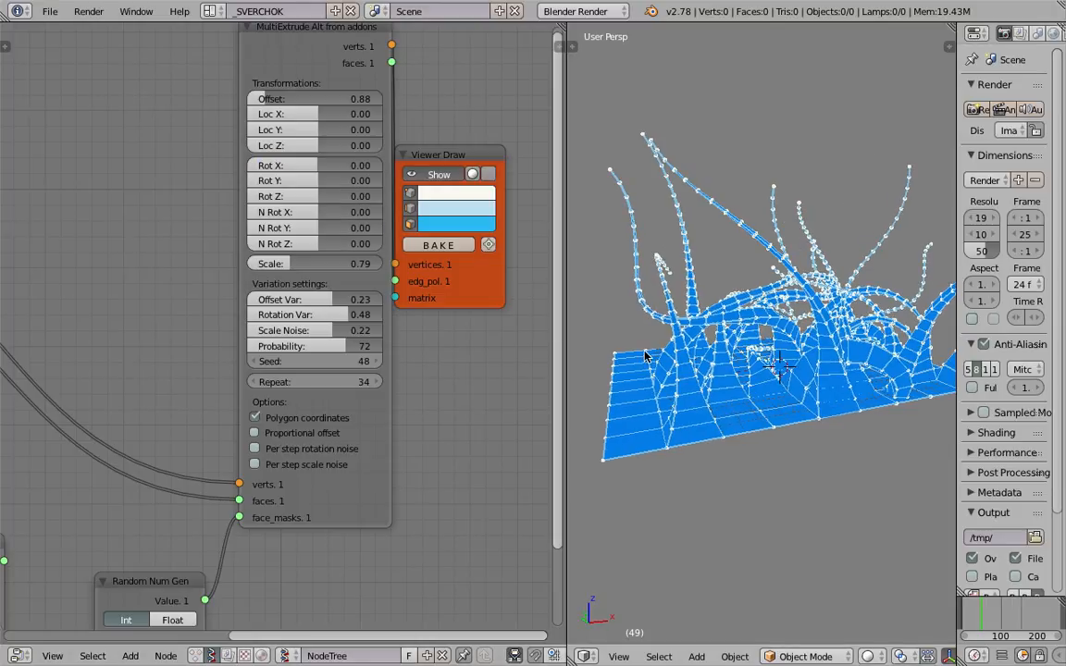
left_click_drag(315, 314, 342, 315)
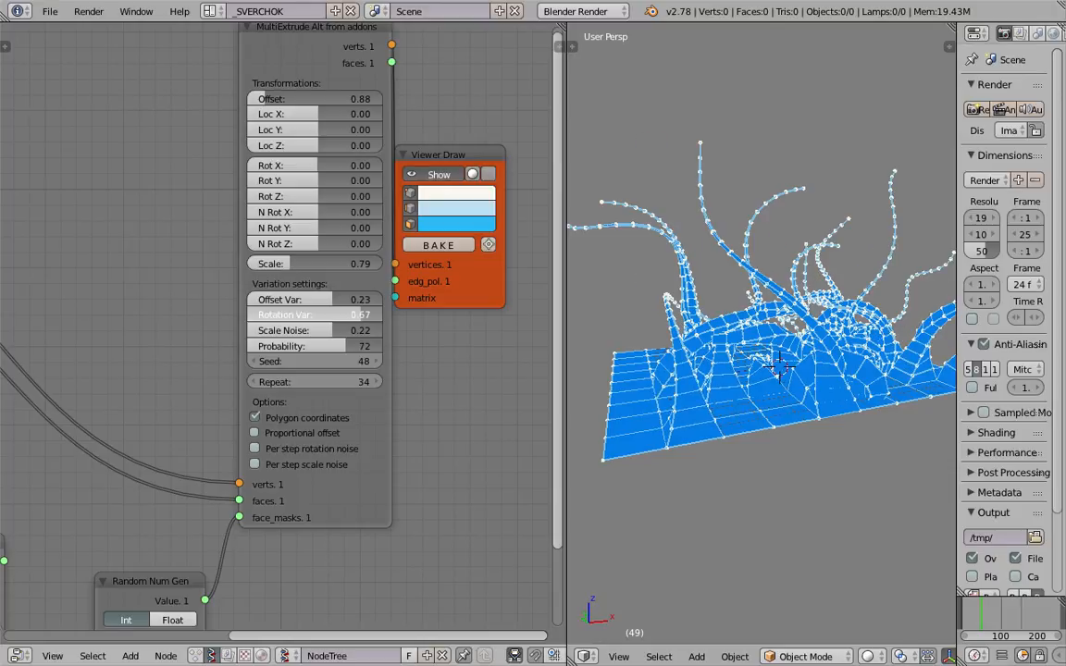
left_click(315, 314)
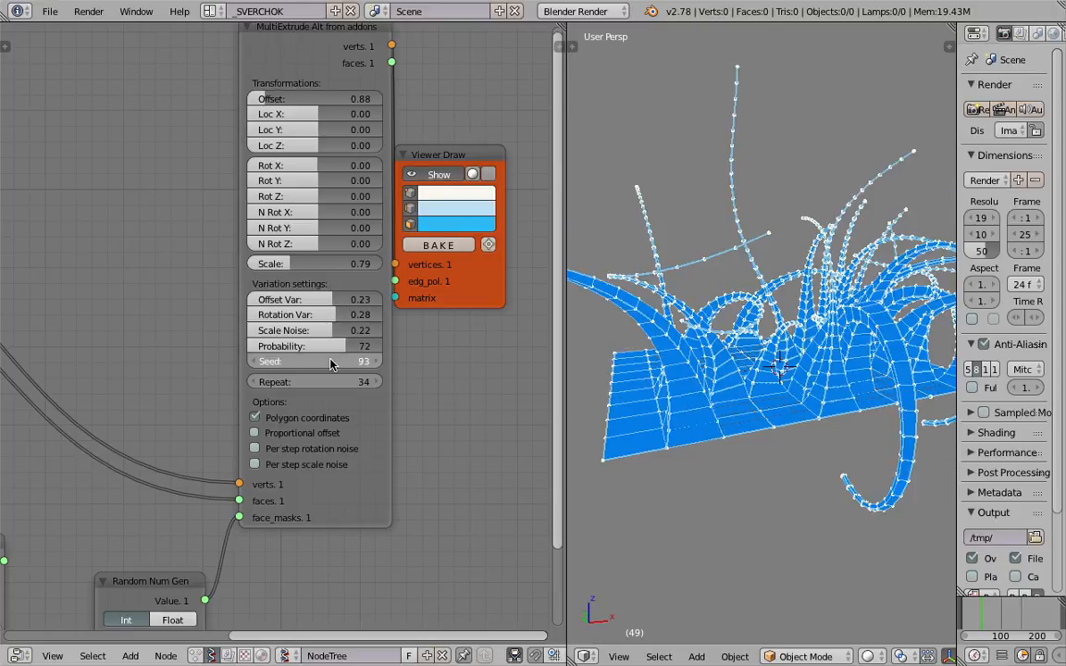
left_click_drag(361, 361, 315, 361)
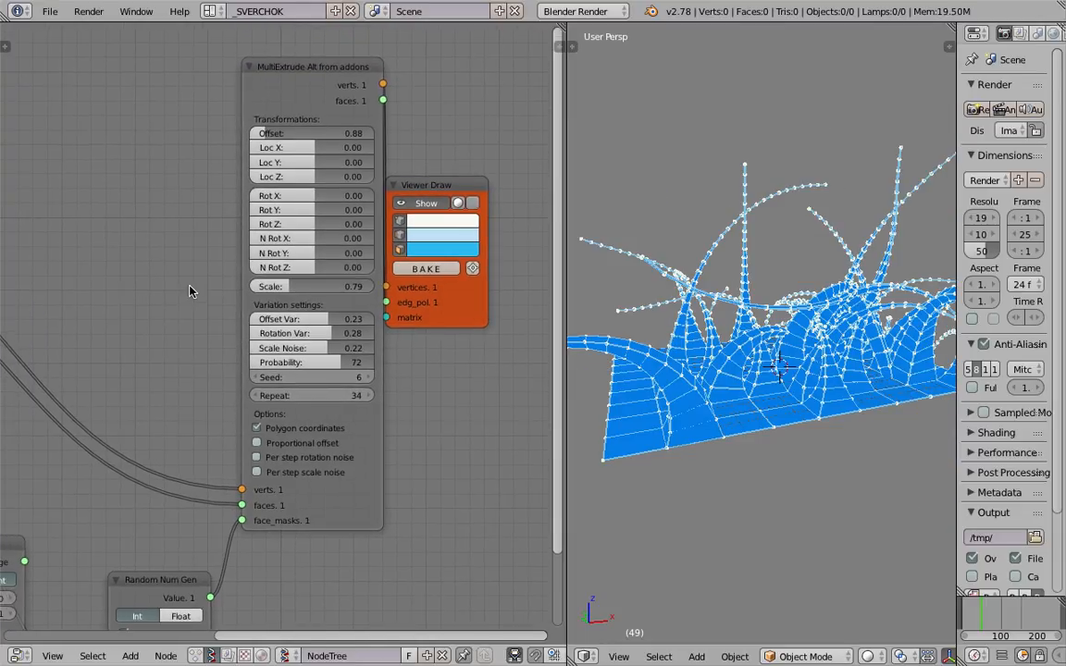
Step: Add a Node Remote (Control) node and target it at the MultiExtrude node
left_click(311, 378)
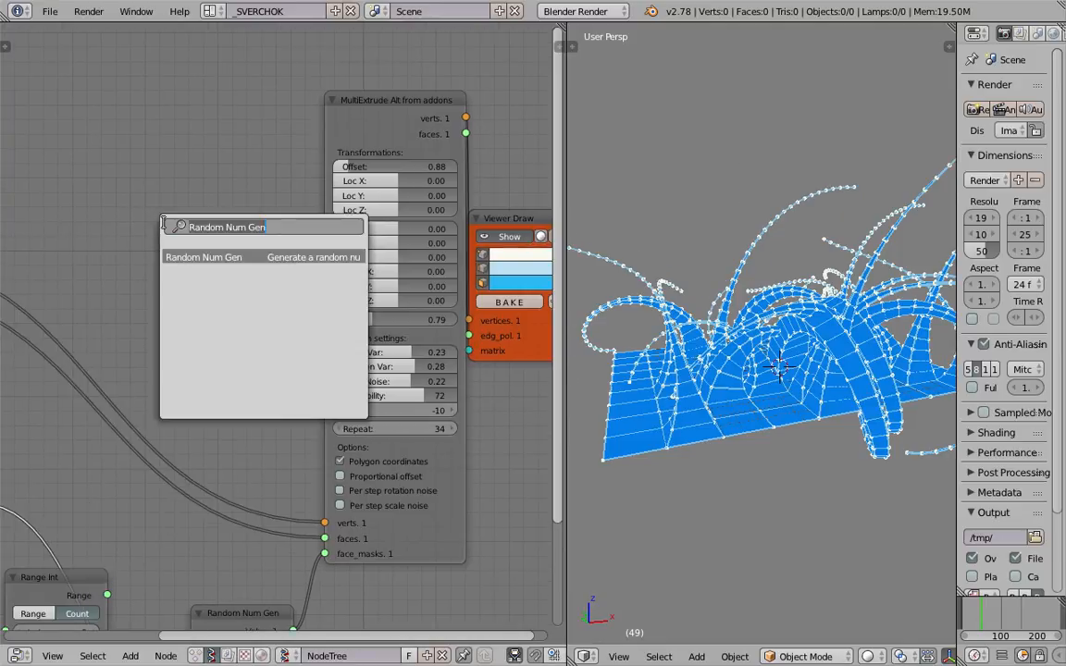
type("set")
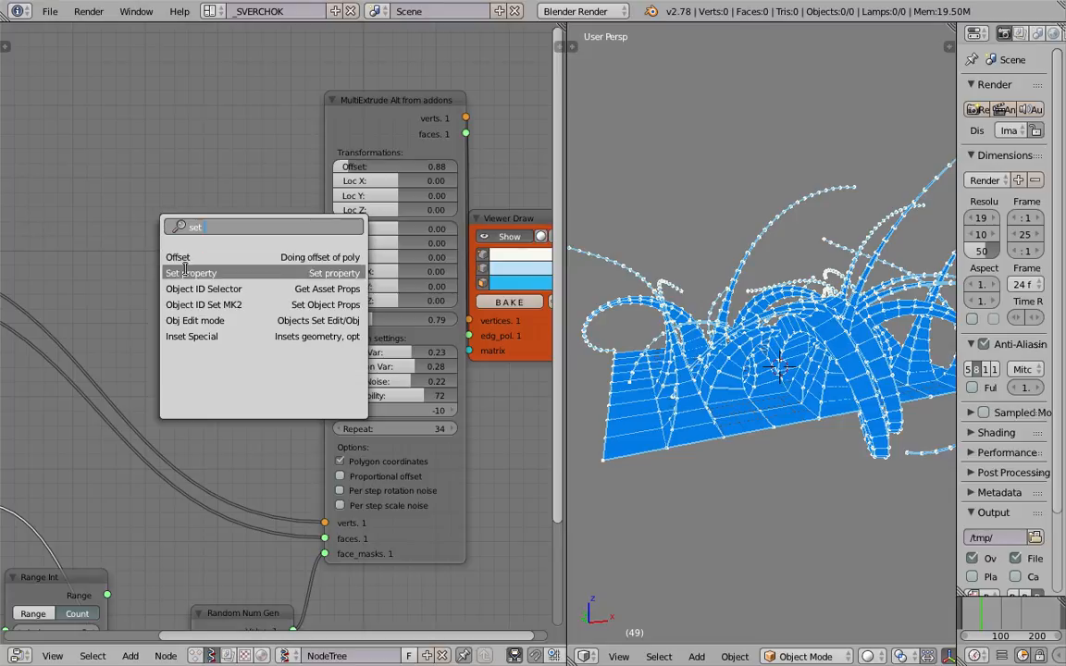
mouse_move(194, 320)
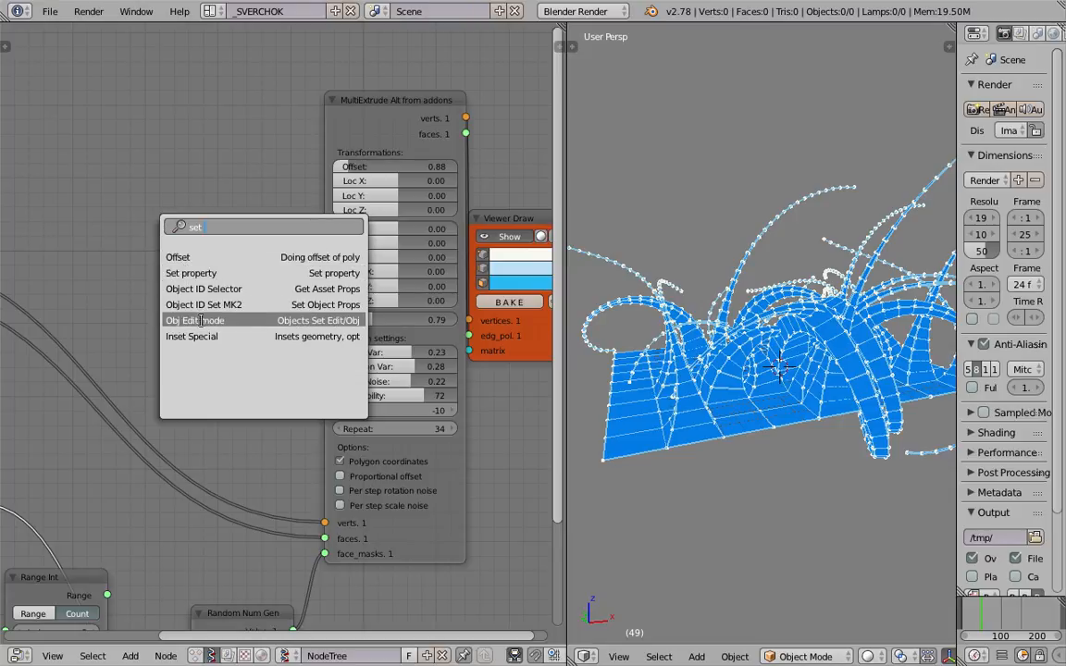
type("remot")
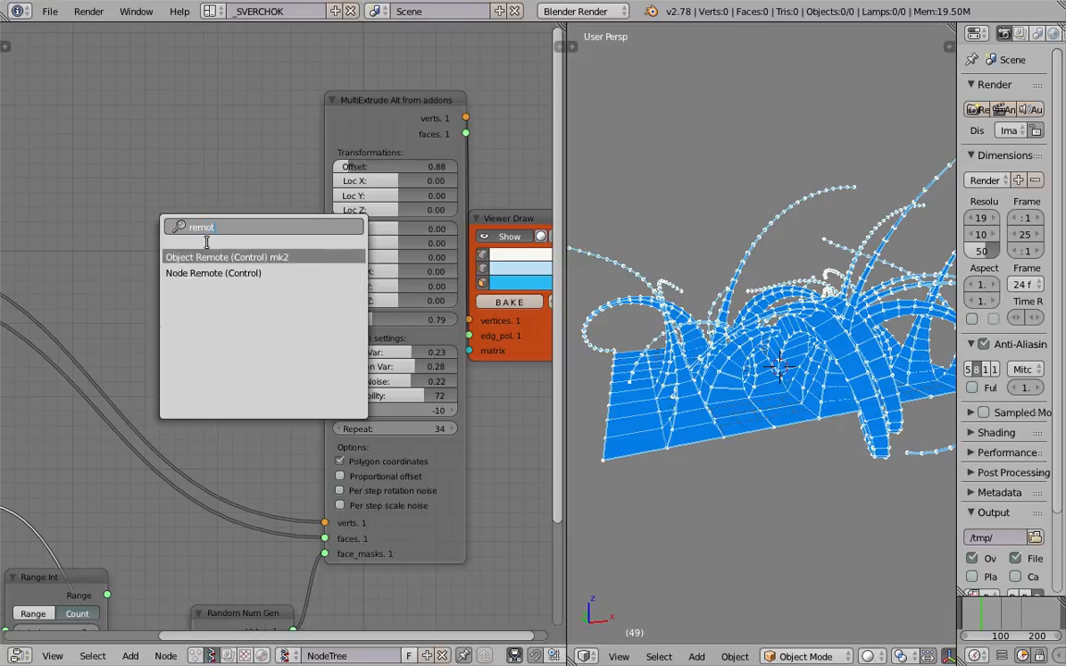
left_click(213, 274)
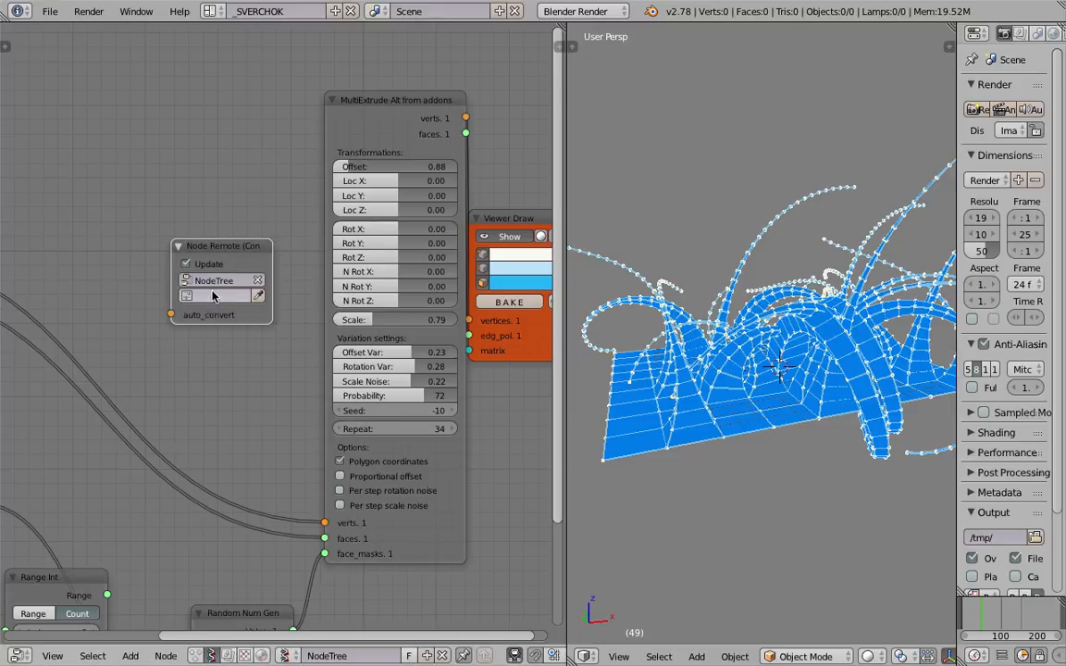
left_click(218, 294)
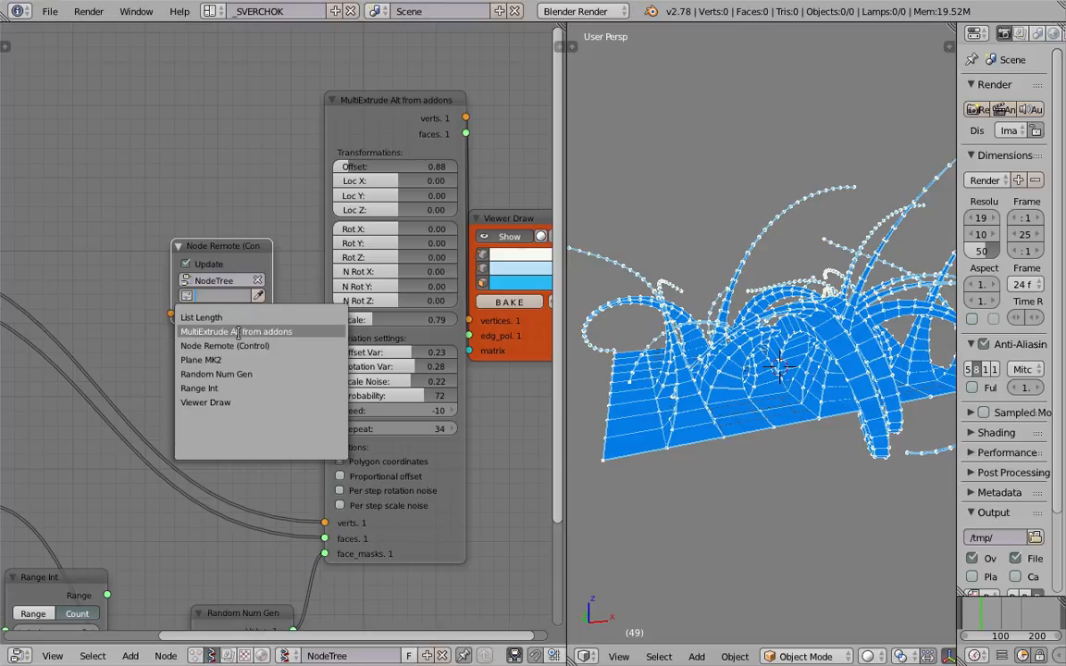
left_click(237, 332)
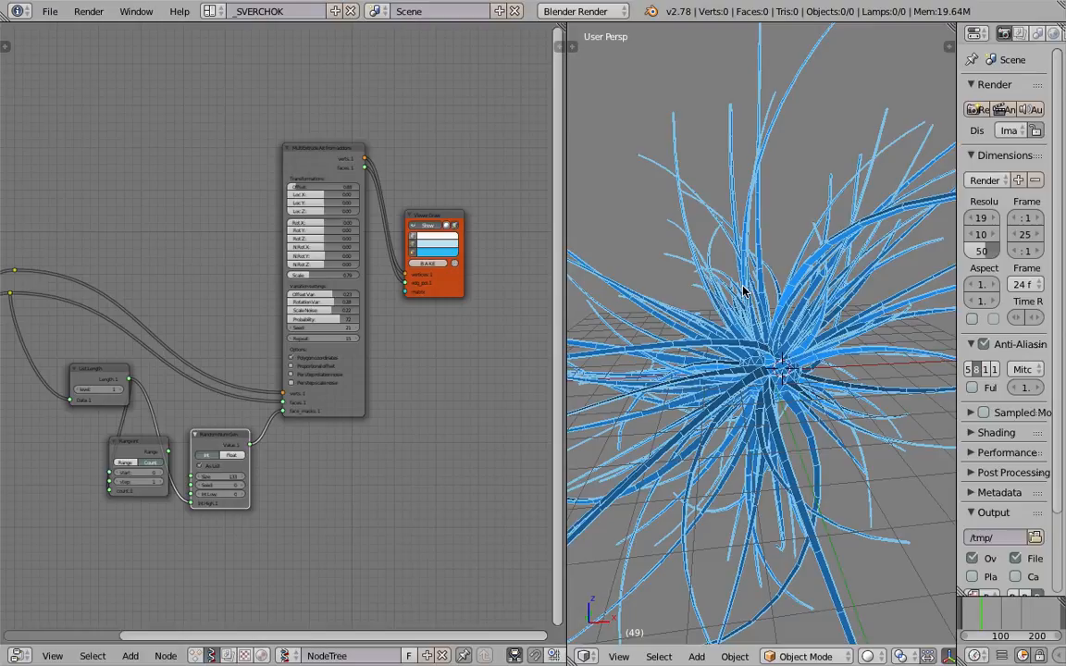
mouse_move(737, 259)
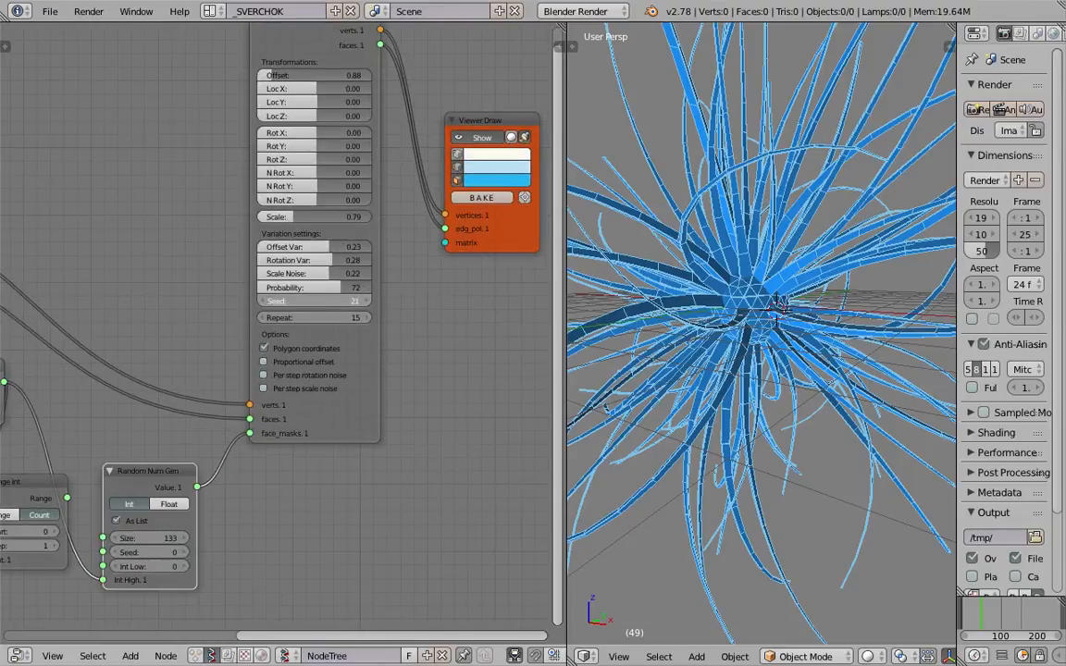
Step: Set MultiExtrude seed to 47 and raise Probability for a fuller tentacle burst
left_click(314, 299)
type("47")
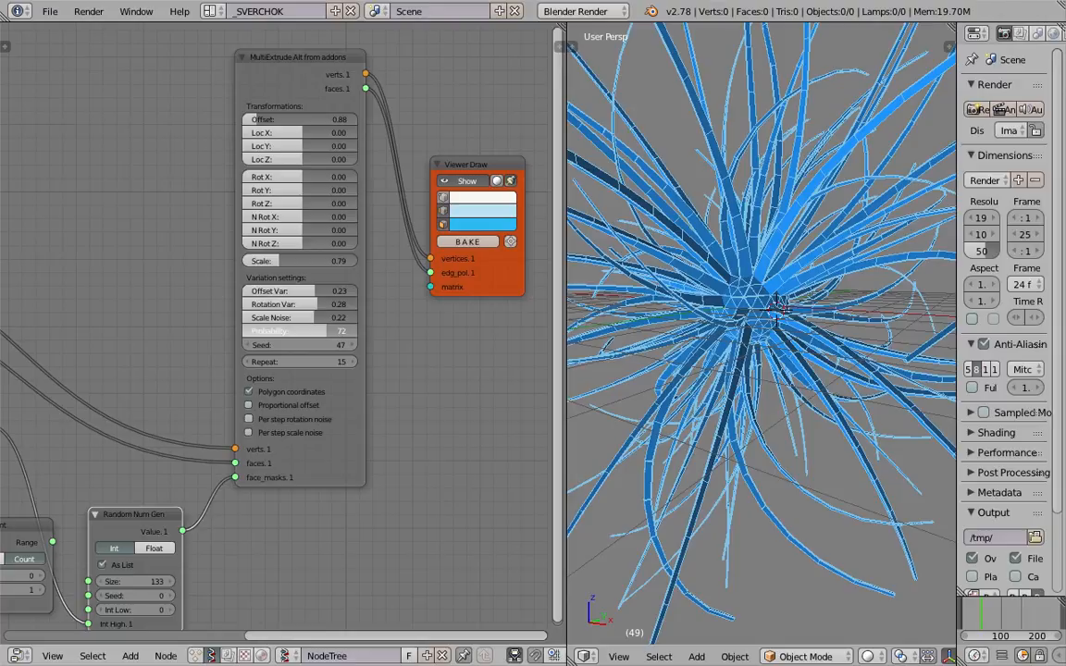
left_click_drag(314, 330, 296, 329)
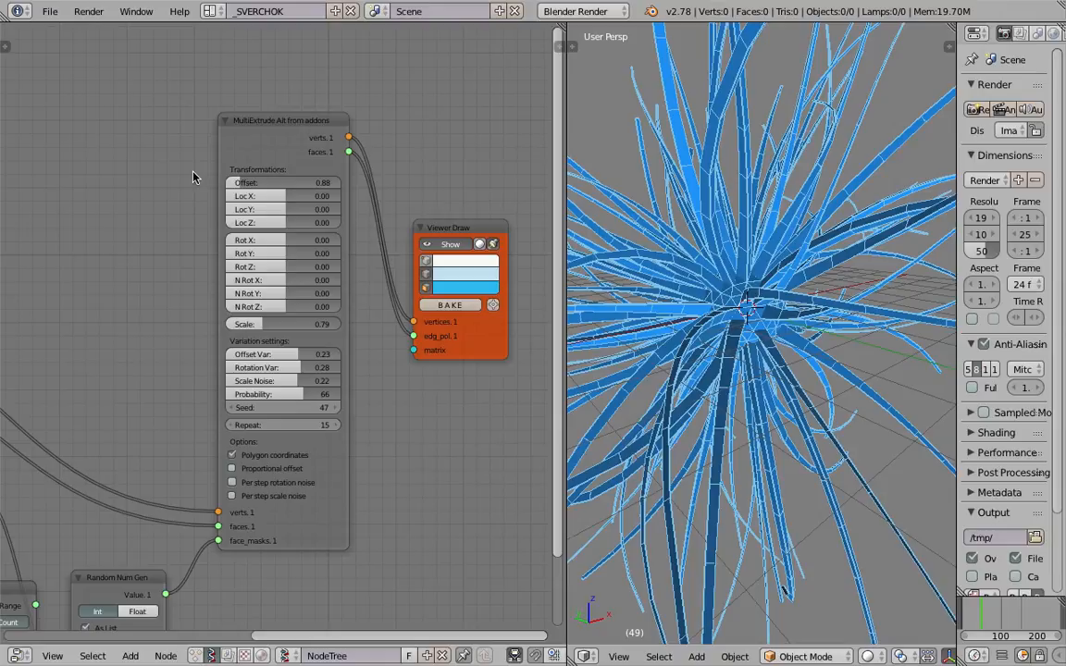
mouse_move(206, 144)
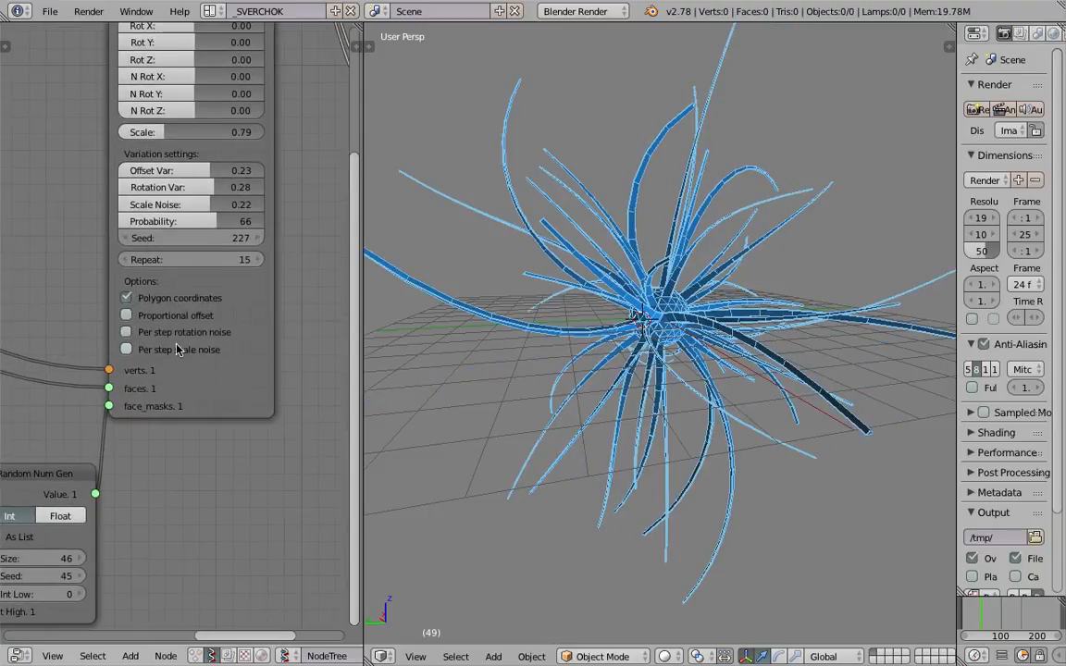
Step: Try Proportional offset, leave it off, and enable Per step scale noise
left_click(125, 315)
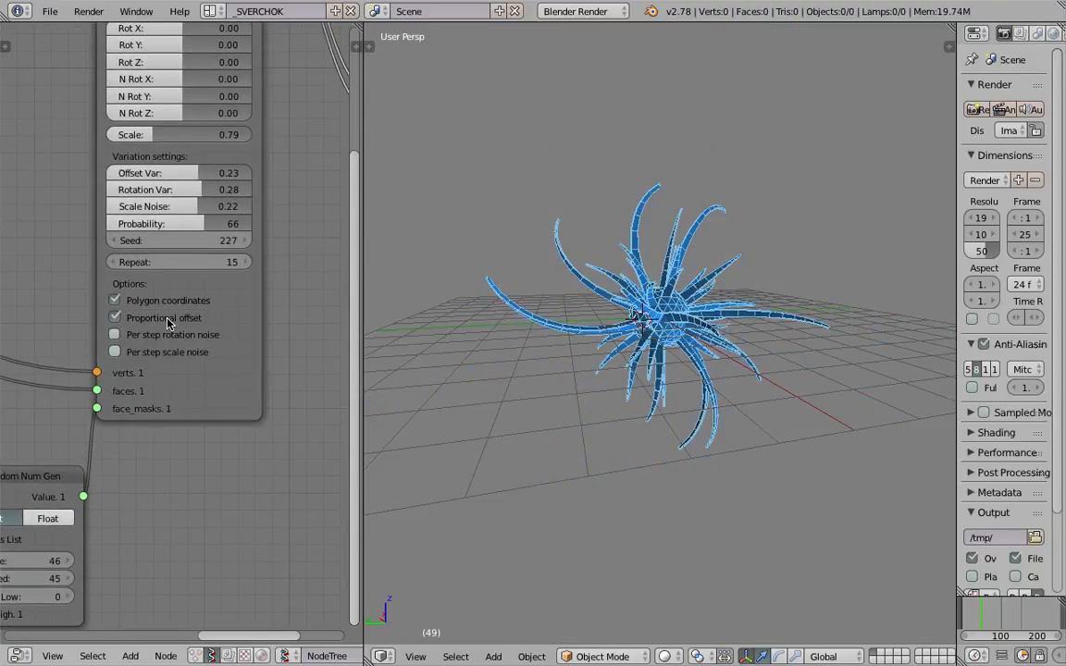
left_click(114, 318)
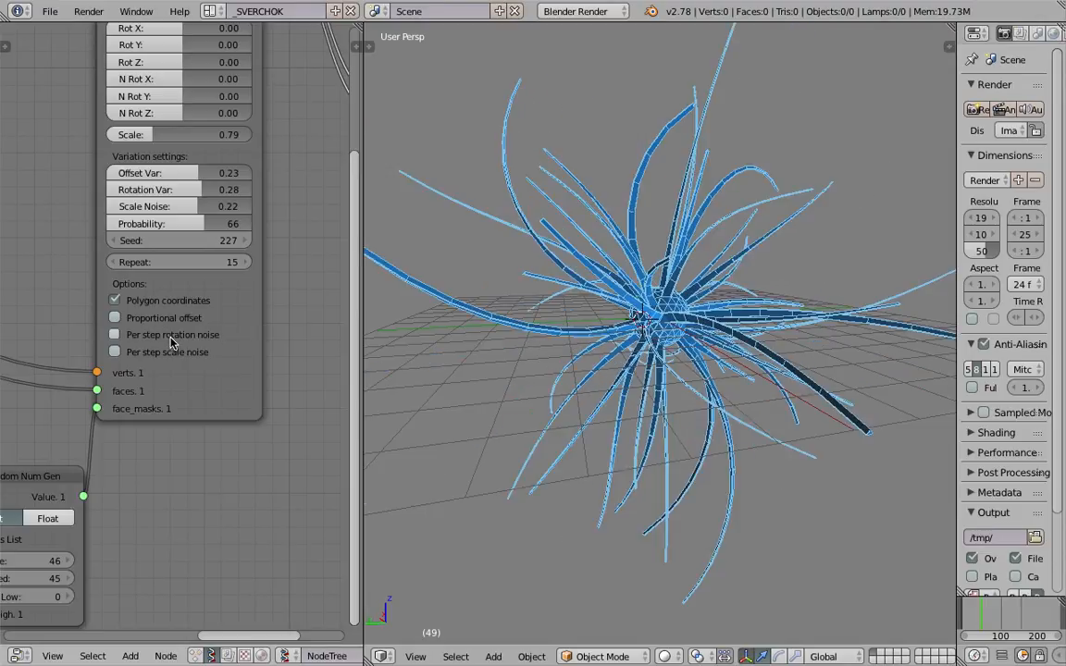
left_click(114, 352)
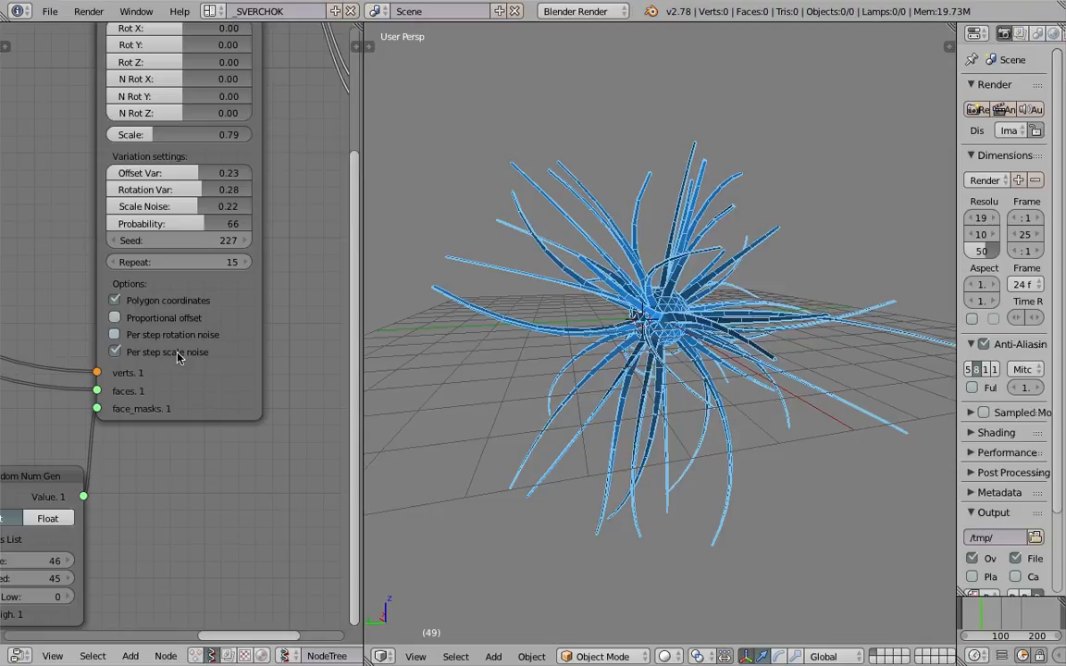